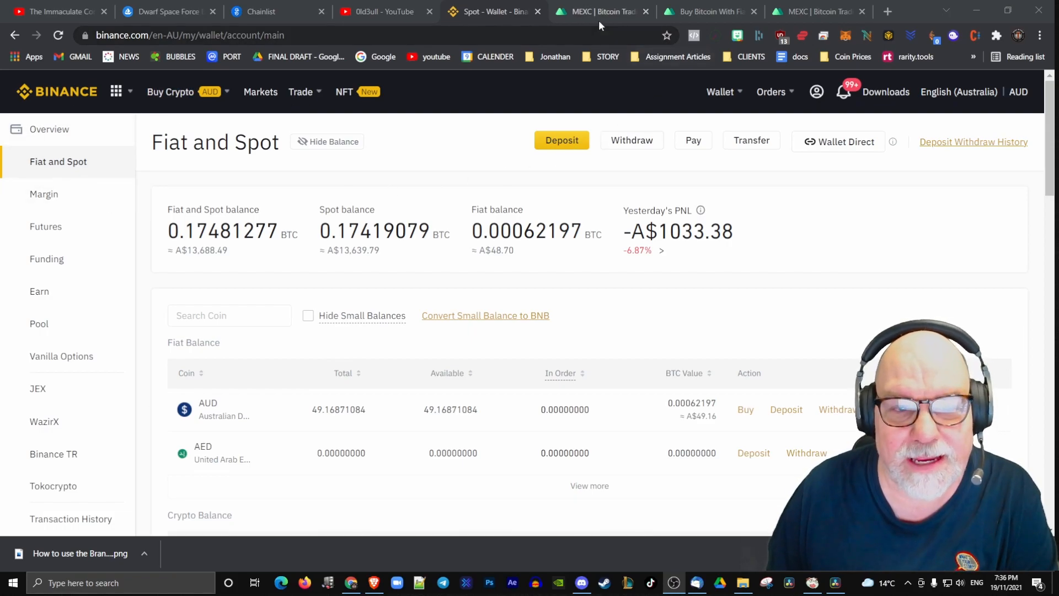
{"action": "mouse_move", "coordinate": [599, 11]}
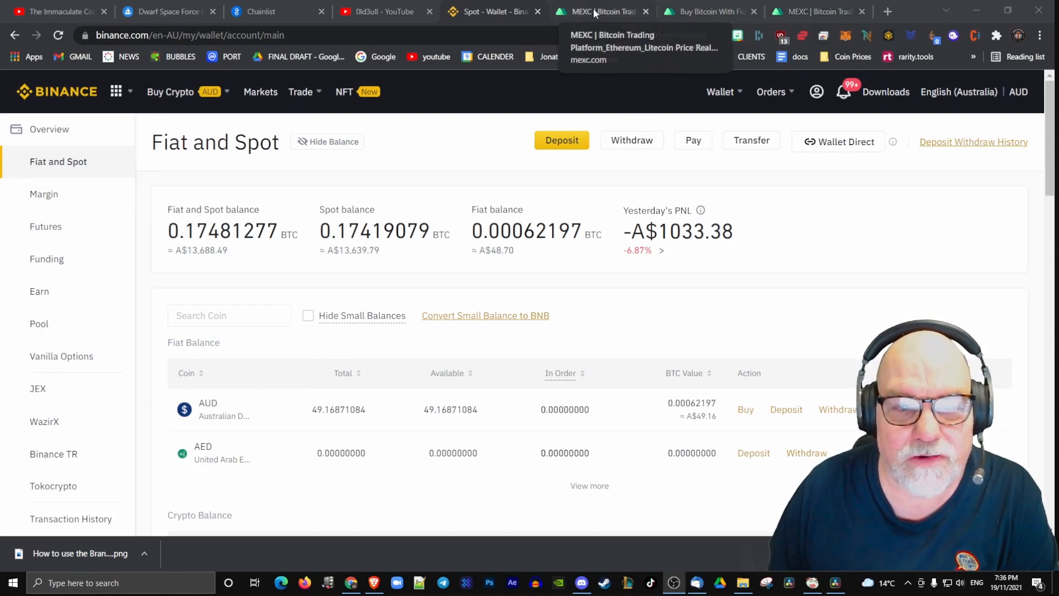
Step: Switch from the Binance wallet overview to the MEXC Global exchange tab
{"action": "left_click", "coordinate": [601, 11]}
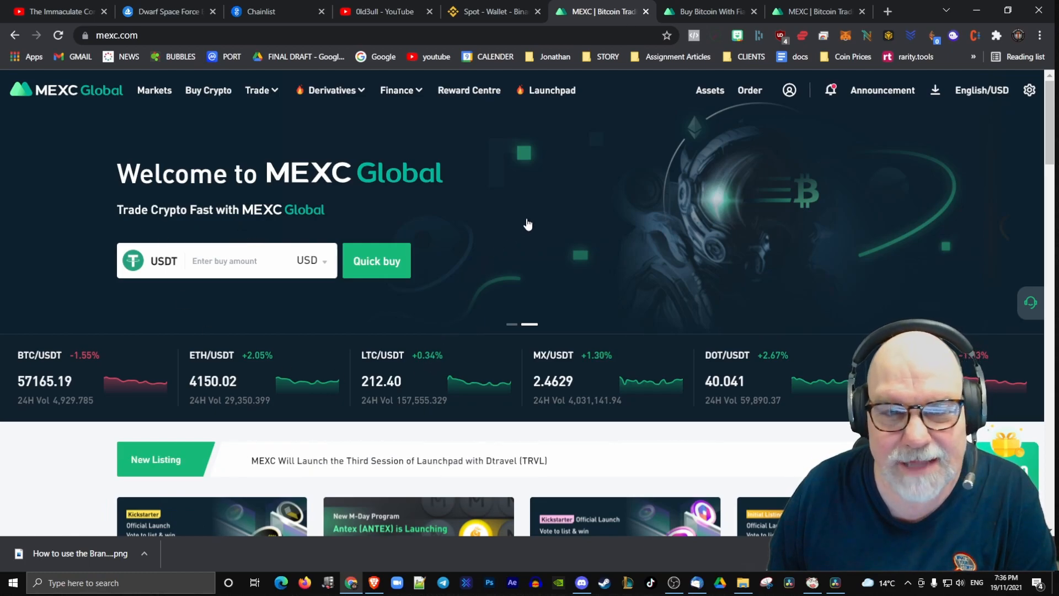
{"action": "mouse_move", "coordinate": [588, 201]}
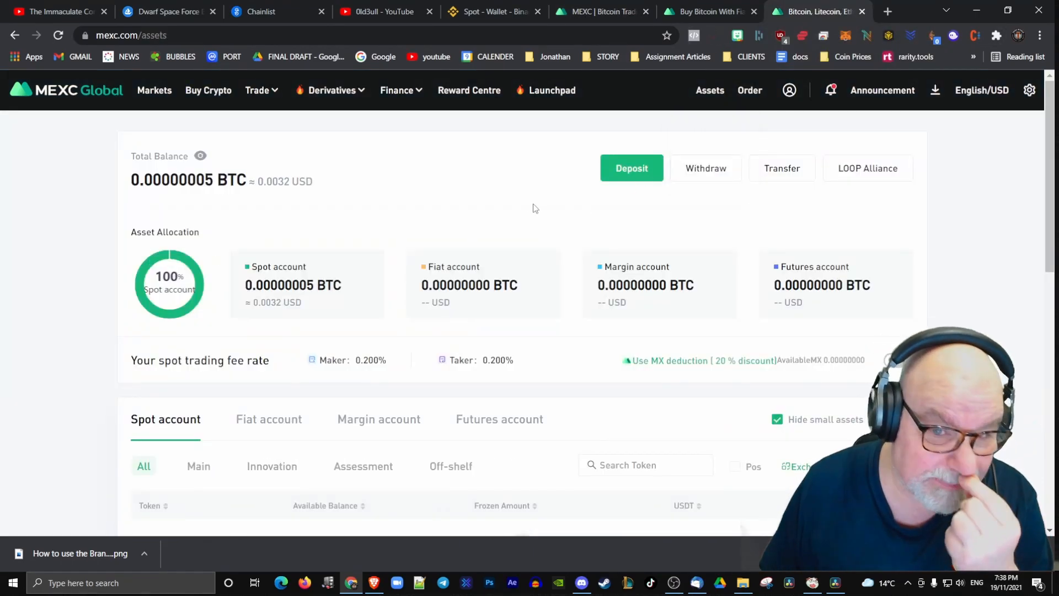
Step: Open the USDT deposit, choose BEP20 (BSC), accept the reminder and copy the address
{"action": "left_click", "coordinate": [630, 167]}
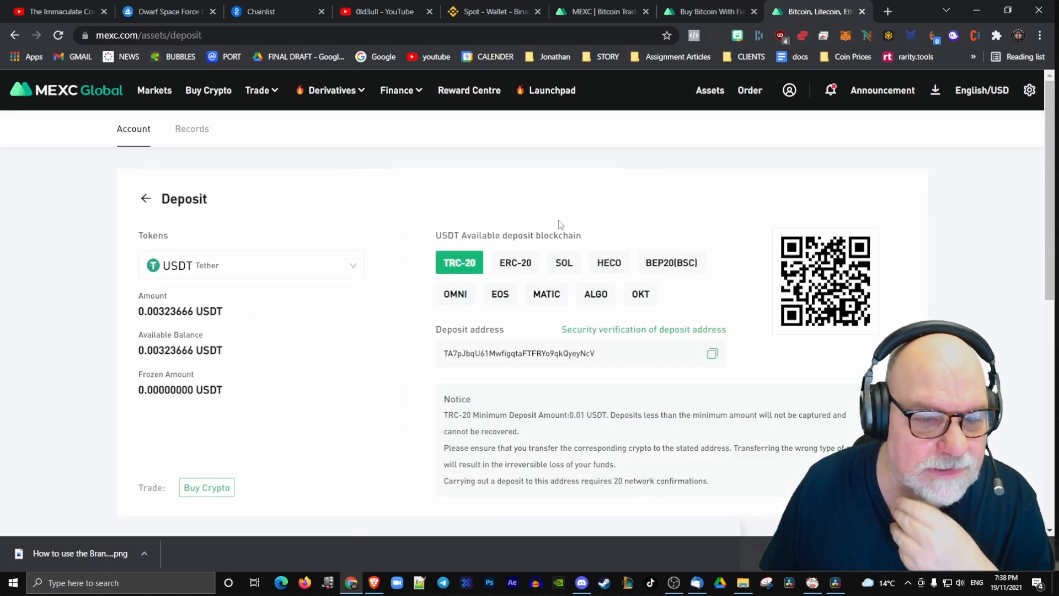
{"action": "mouse_move", "coordinate": [361, 192]}
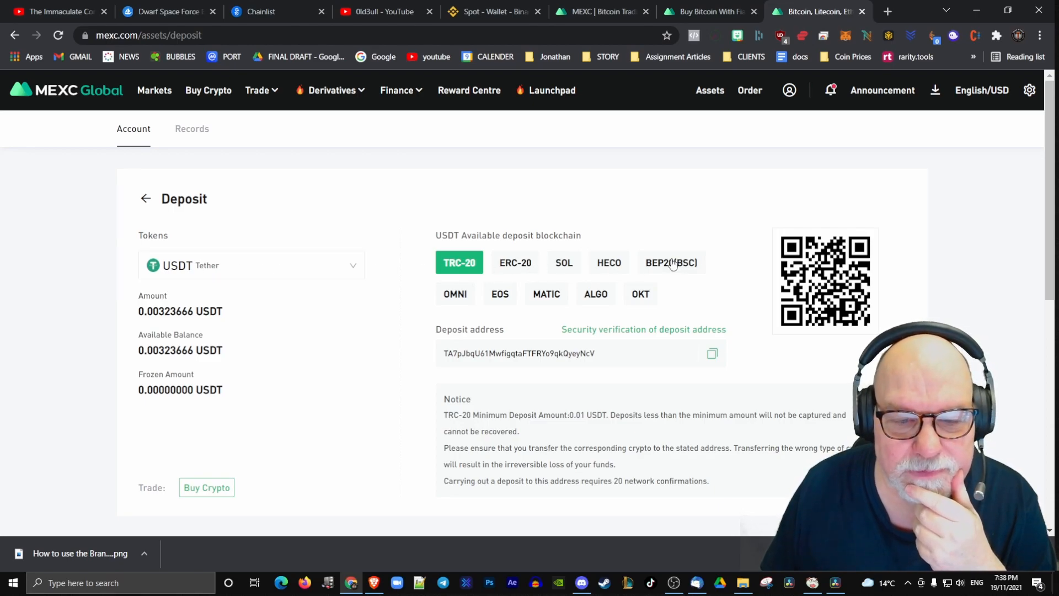
{"action": "left_click", "coordinate": [671, 261]}
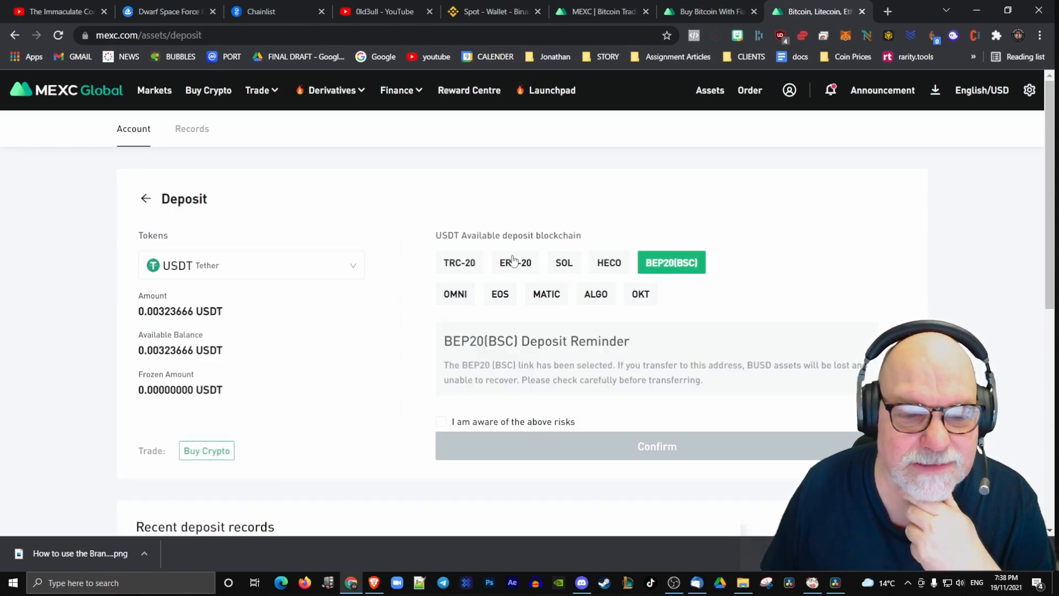
{"action": "left_click", "coordinate": [514, 262]}
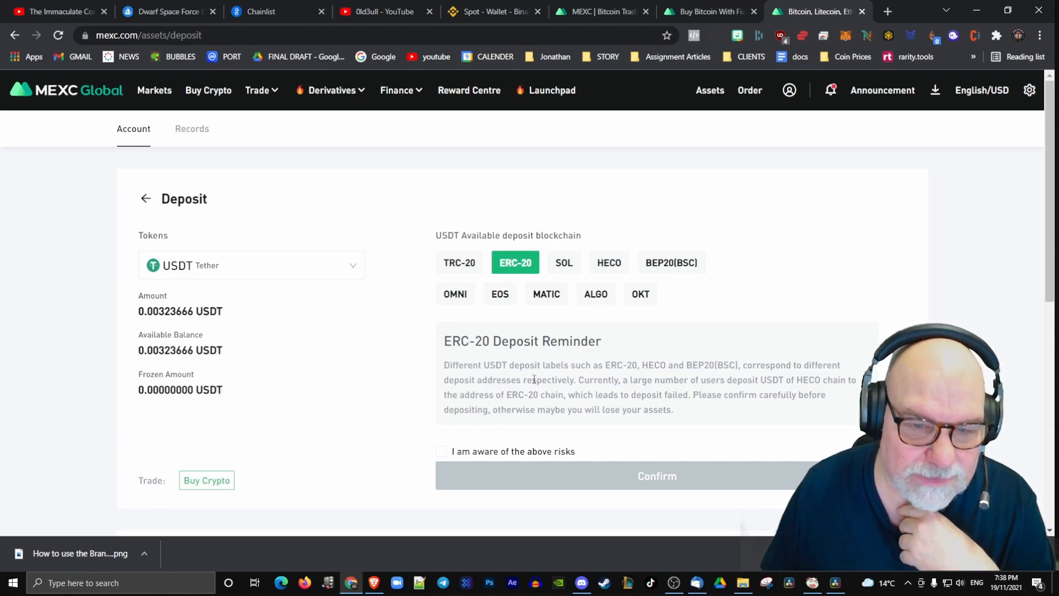
{"action": "mouse_move", "coordinate": [560, 240]}
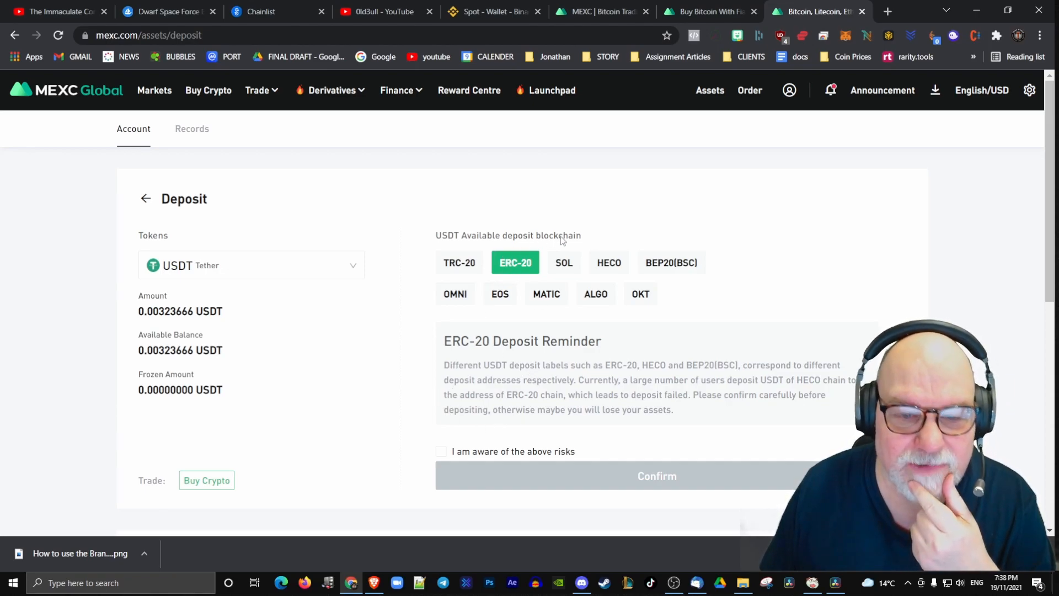
{"action": "left_click", "coordinate": [671, 262]}
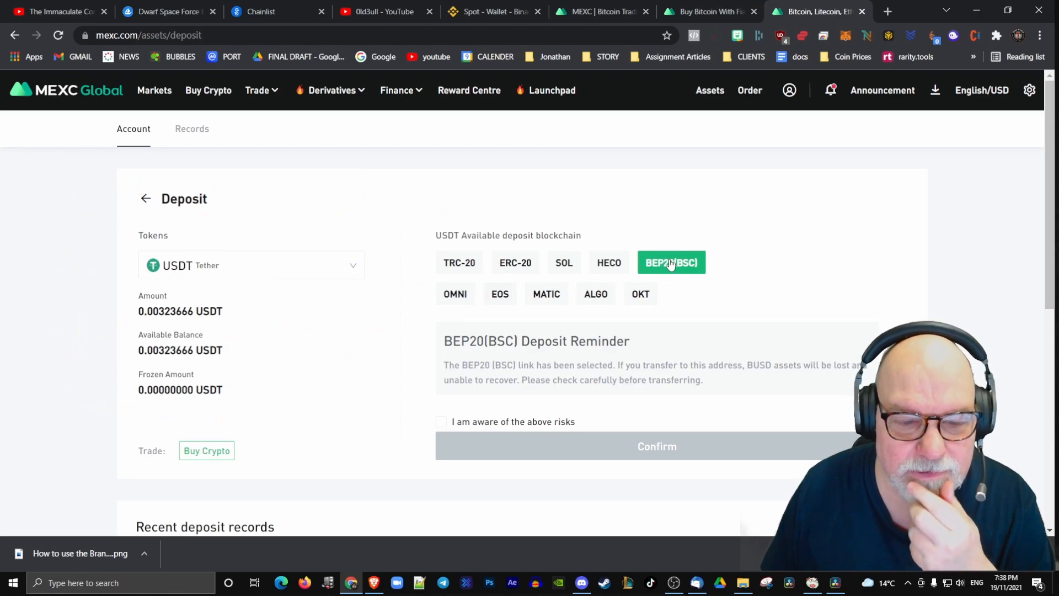
{"action": "left_click", "coordinate": [441, 421]}
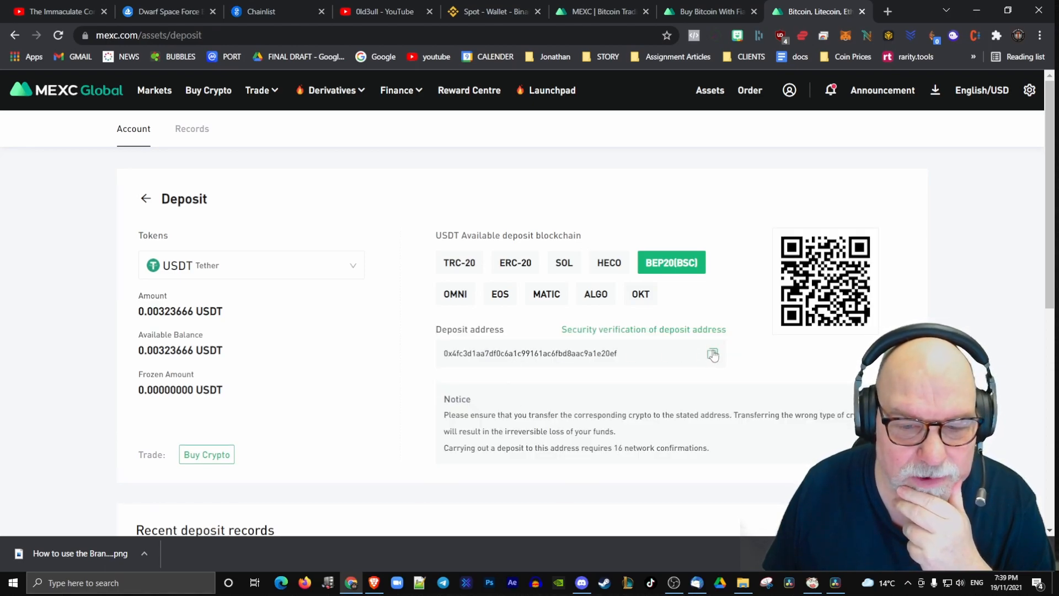
{"action": "mouse_move", "coordinate": [610, 349]}
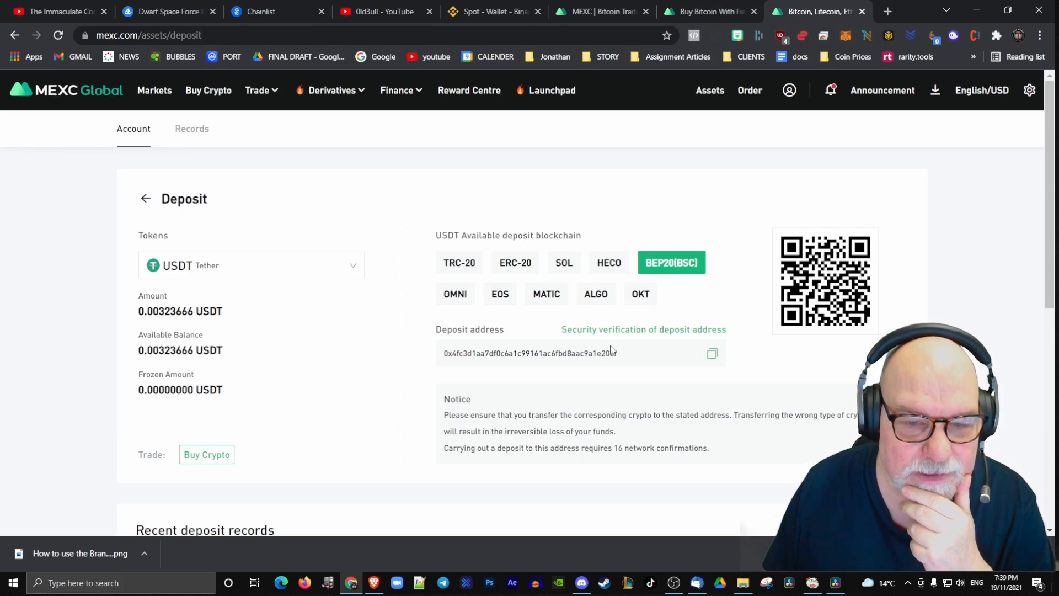
{"action": "mouse_move", "coordinate": [605, 269]}
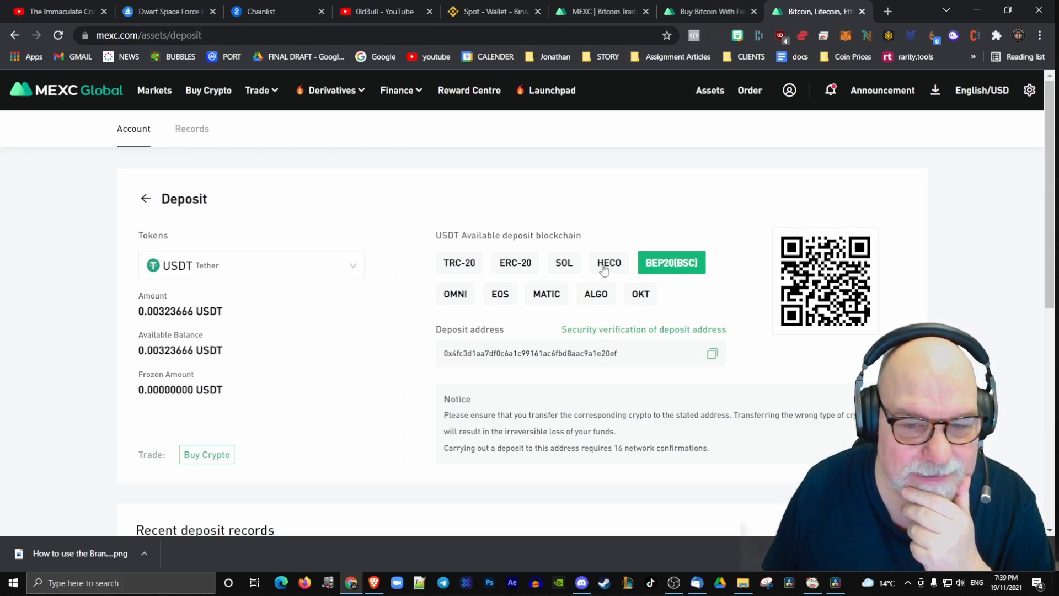
{"action": "left_click", "coordinate": [712, 353]}
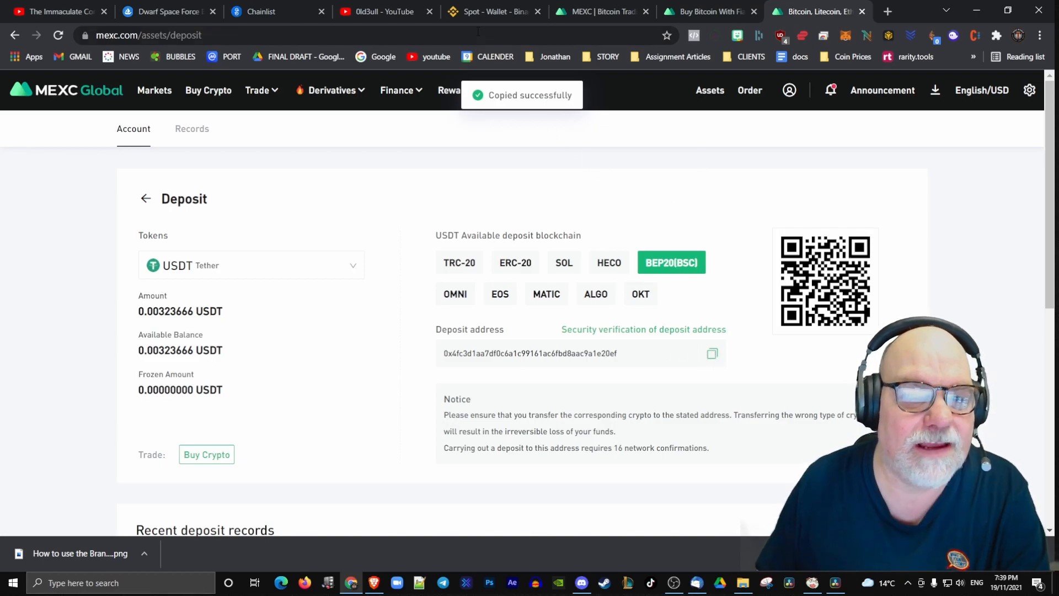
Step: Return to the Binance wallet and start a USDT withdrawal
{"action": "left_click", "coordinate": [493, 11]}
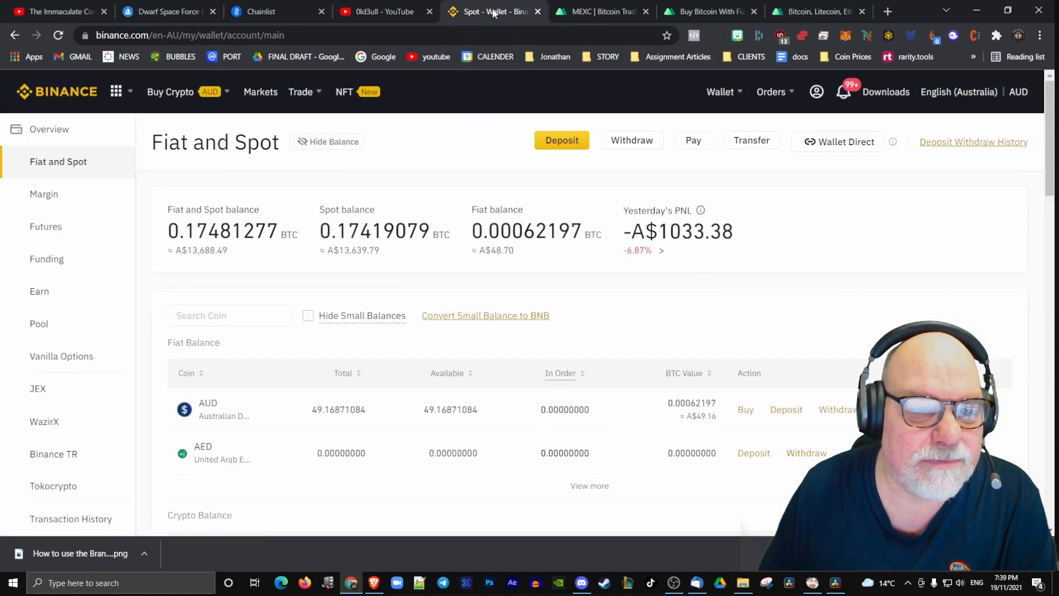
{"action": "scroll", "scroll_direction": "down", "scroll_amount": 3}
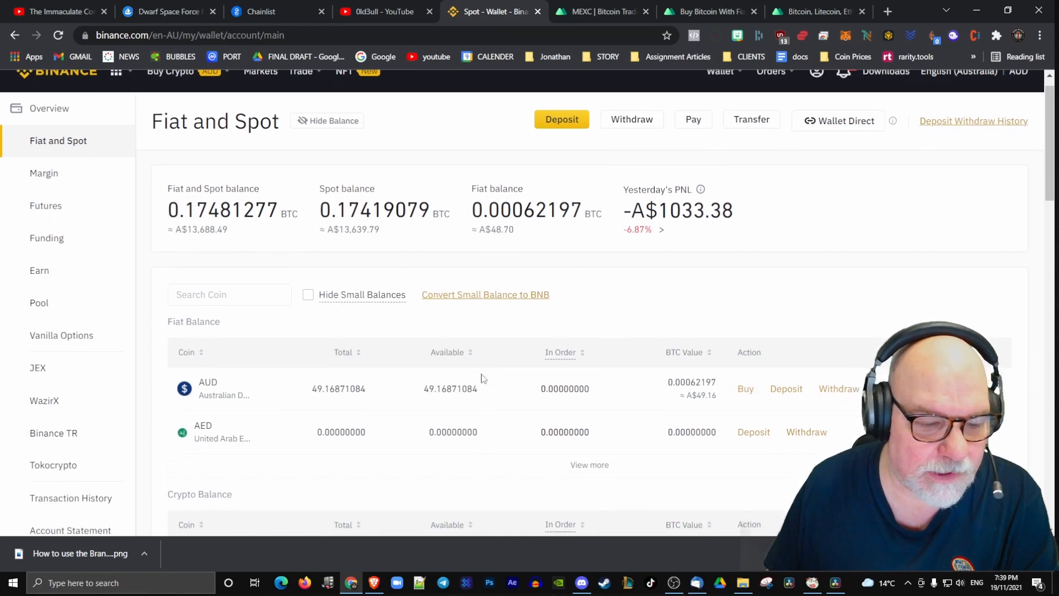
{"action": "scroll", "scroll_direction": "down", "scroll_amount": 3}
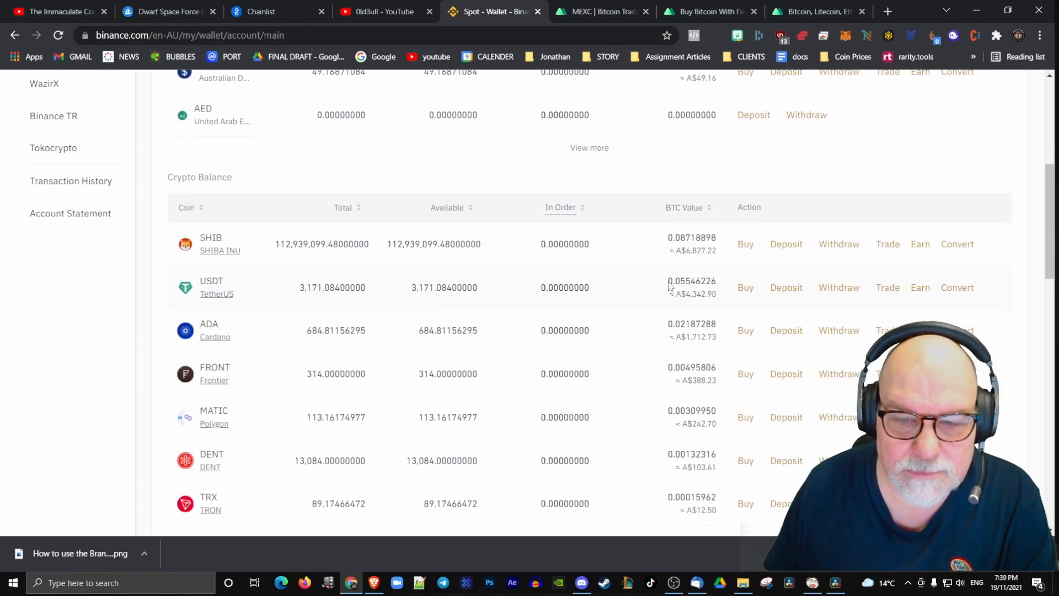
{"action": "left_click", "coordinate": [838, 287]}
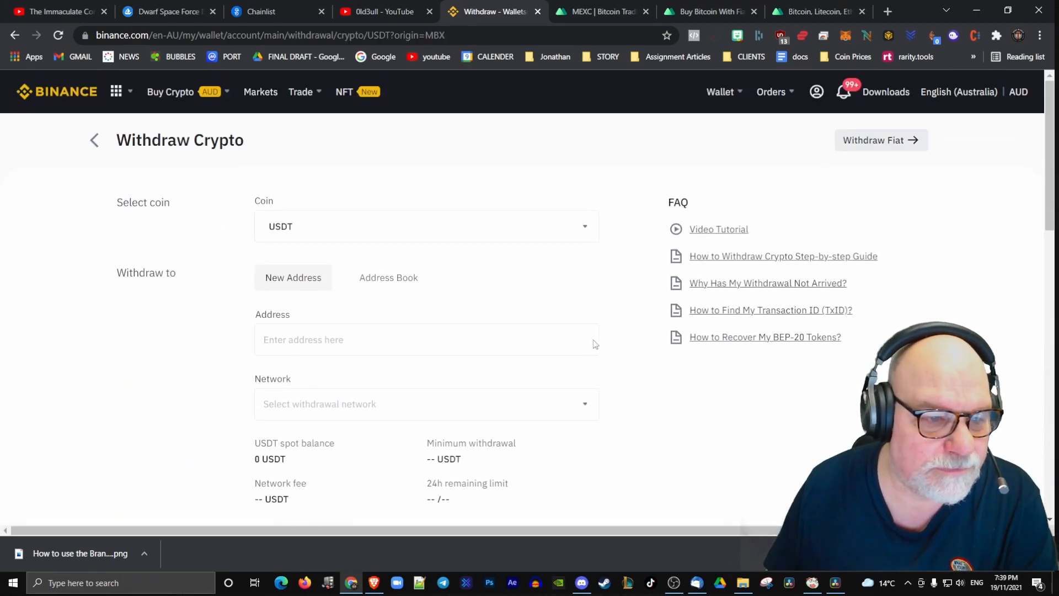
Step: Paste the MEXC deposit address and confirm the BSC (BEP20) network
{"action": "left_click", "coordinate": [425, 340]}
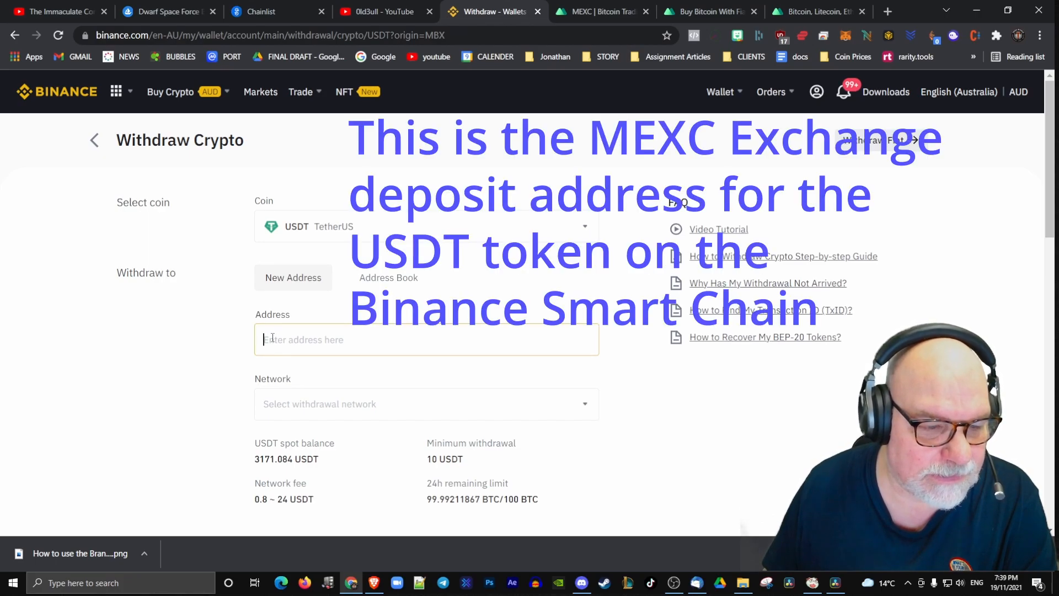
{"action": "right_click", "coordinate": [304, 339]}
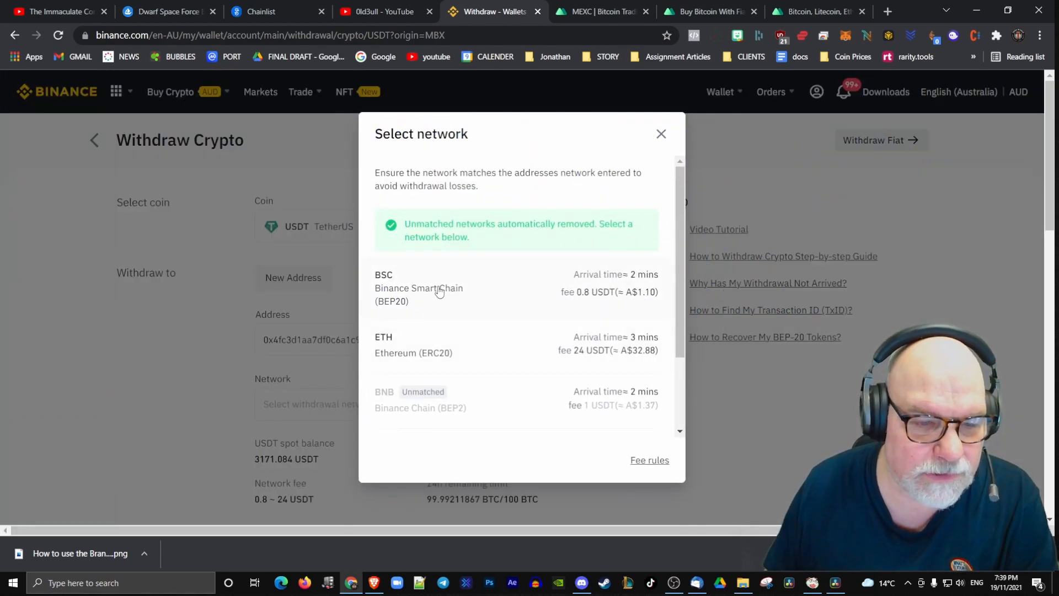
{"action": "left_click", "coordinate": [419, 287]}
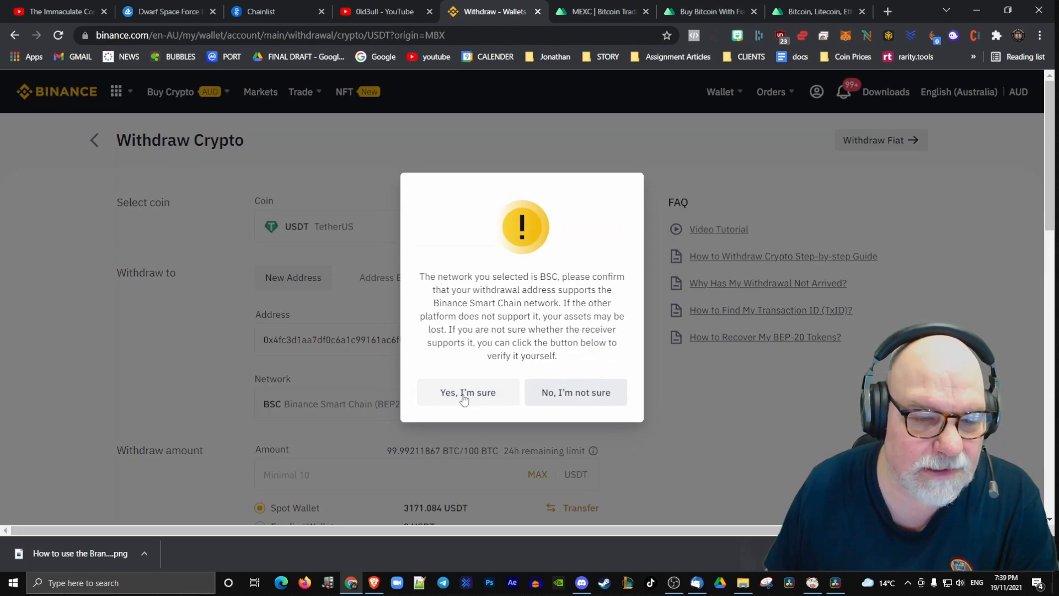
{"action": "left_click", "coordinate": [468, 392]}
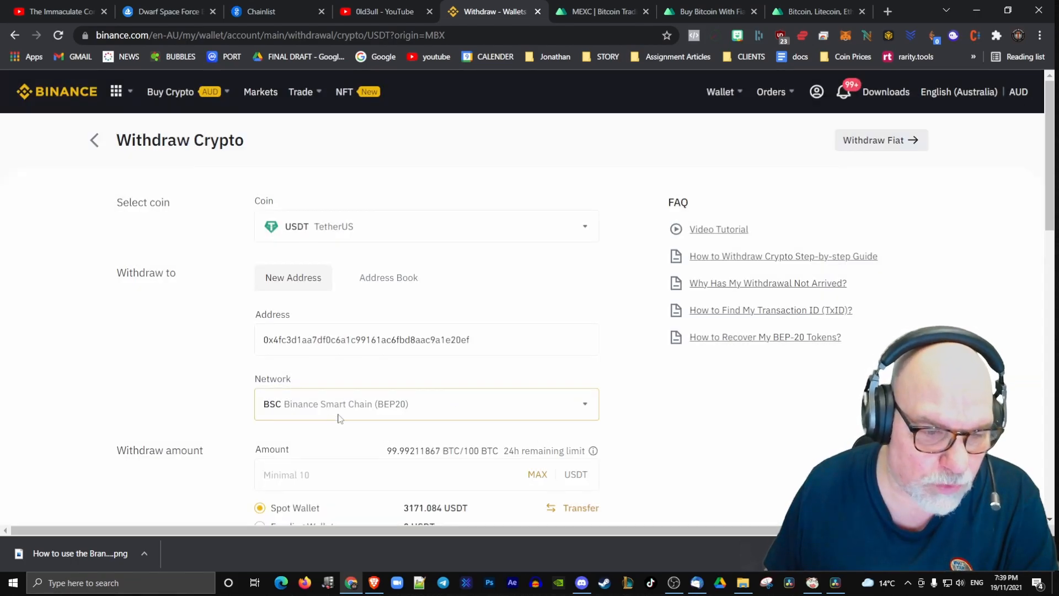
{"action": "left_click", "coordinate": [426, 339]}
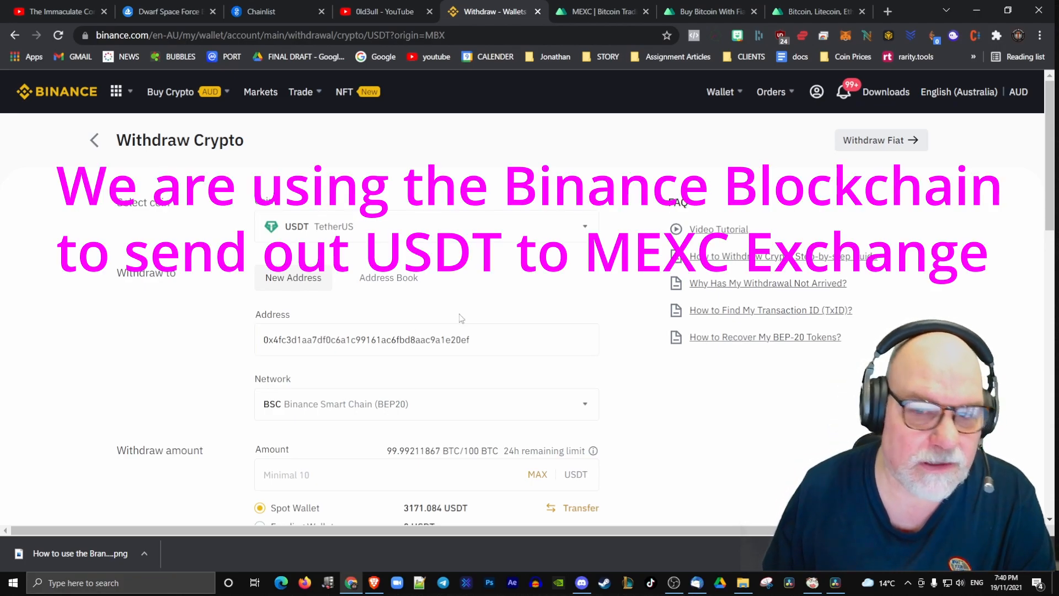
{"action": "left_click", "coordinate": [600, 11]}
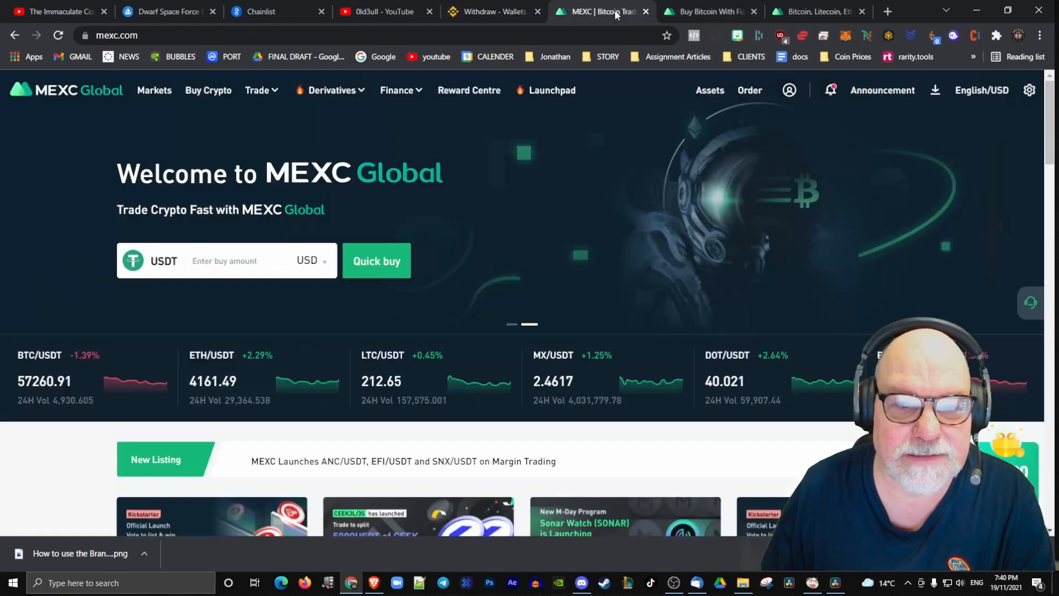
{"action": "left_click", "coordinate": [707, 12]}
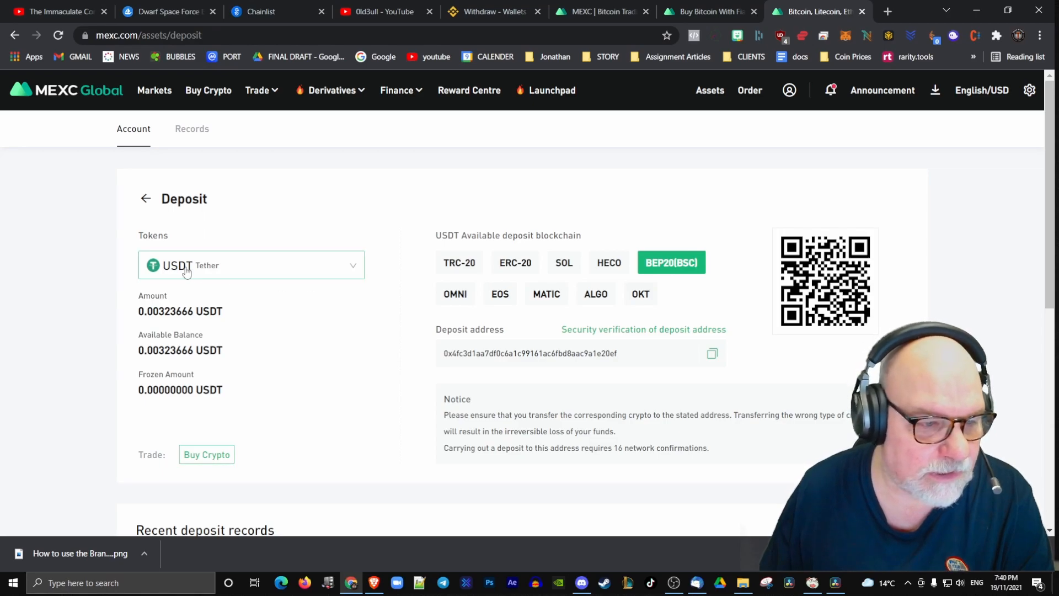
{"action": "mouse_move", "coordinate": [672, 227]}
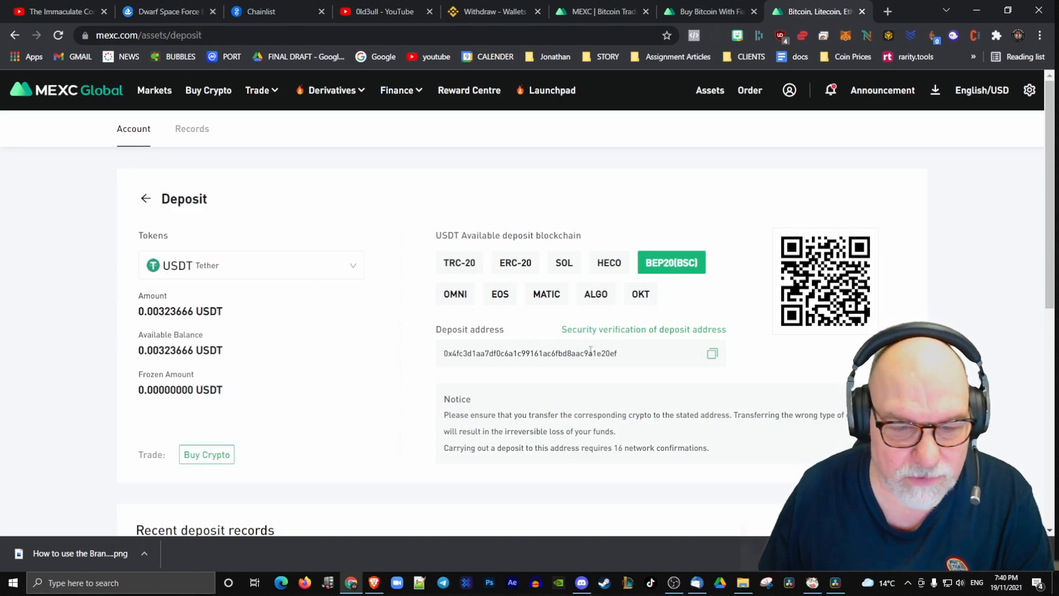
{"action": "left_click", "coordinate": [493, 12]}
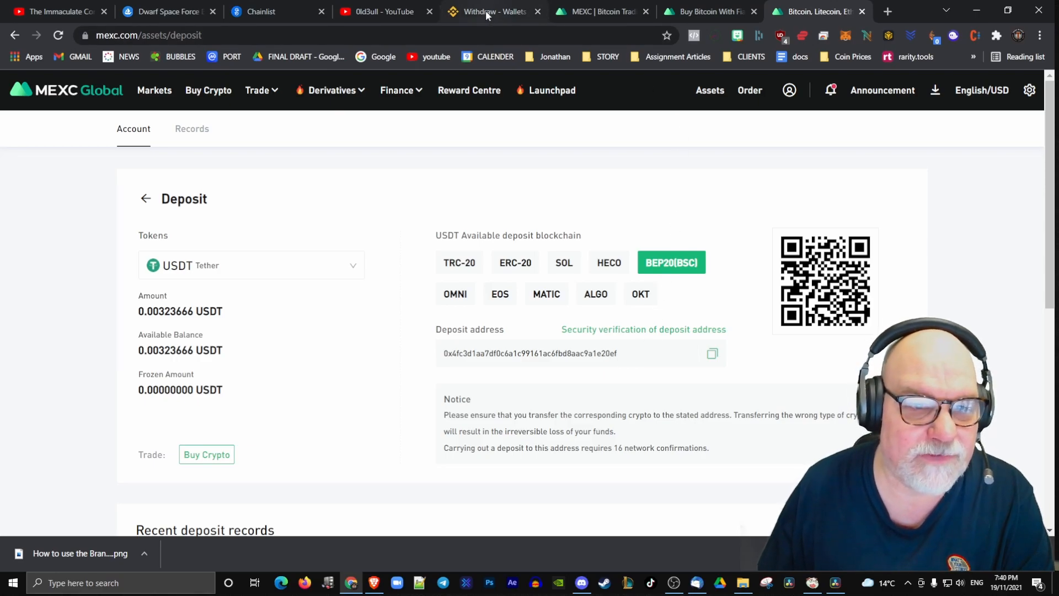
{"action": "left_click", "coordinate": [493, 11]}
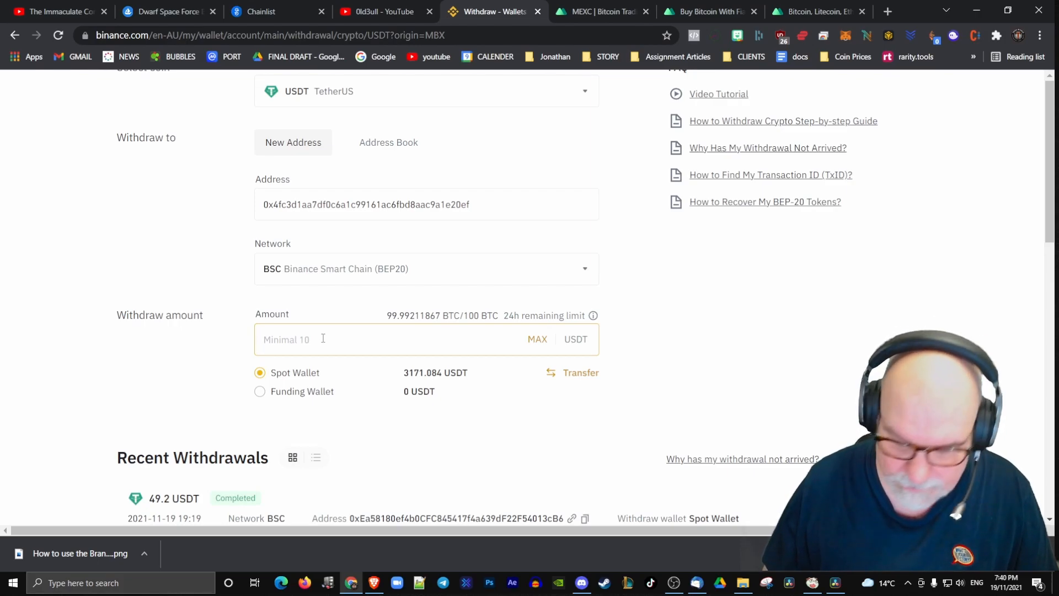
Step: Enter 21 USDT as the withdrawal amount and accept the summary
{"action": "type", "text": "20"}
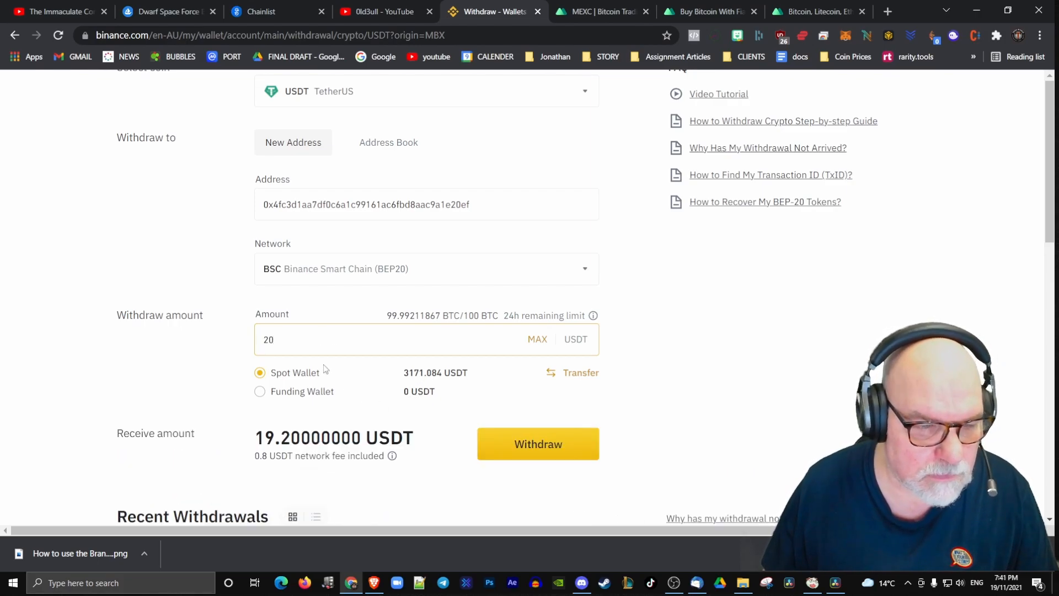
{"action": "type", "text": "1"}
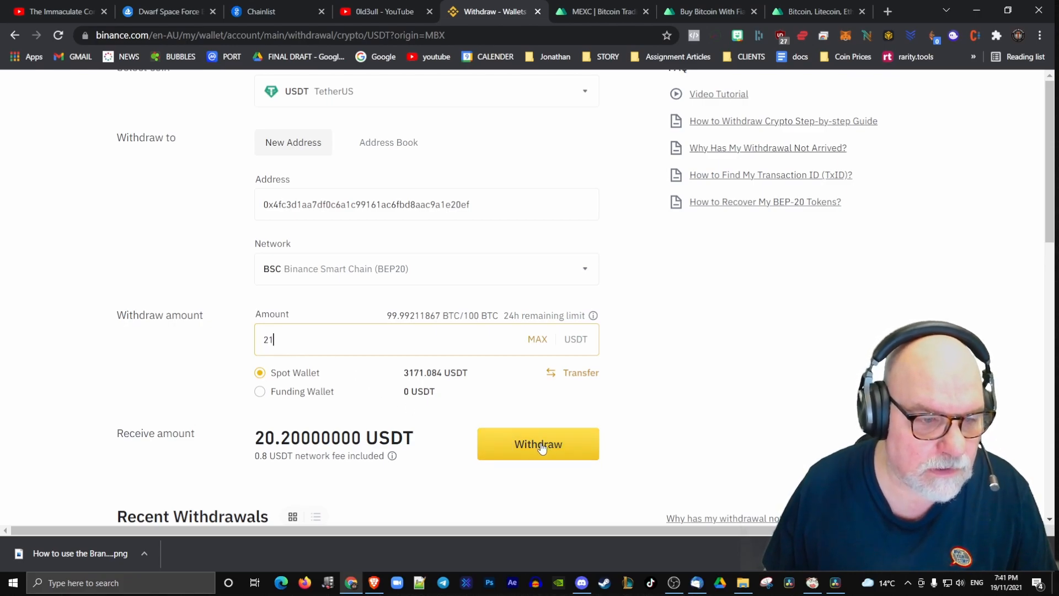
{"action": "left_click", "coordinate": [538, 443]}
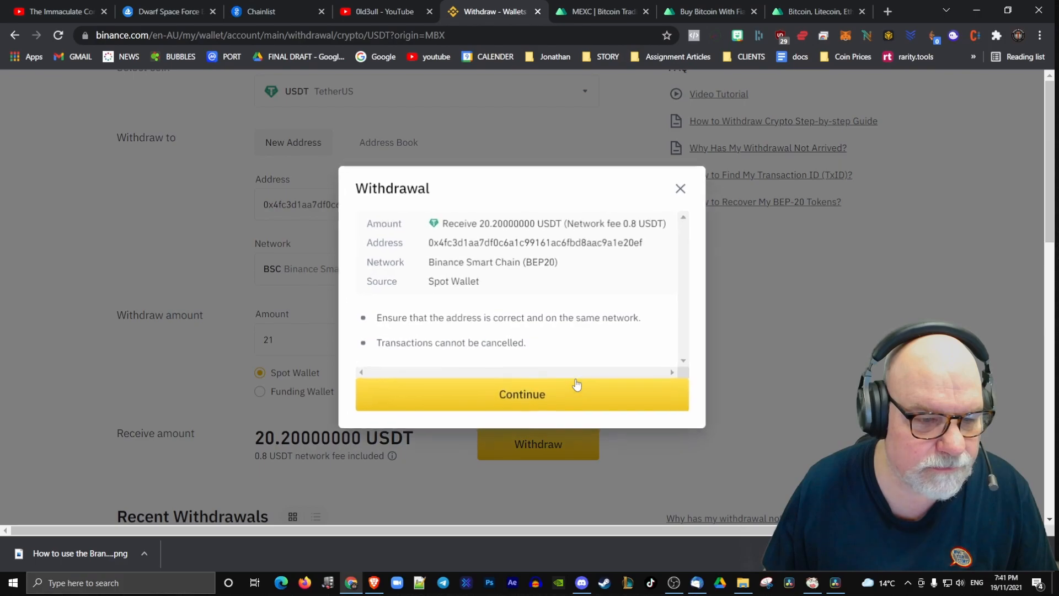
{"action": "left_click", "coordinate": [521, 393]}
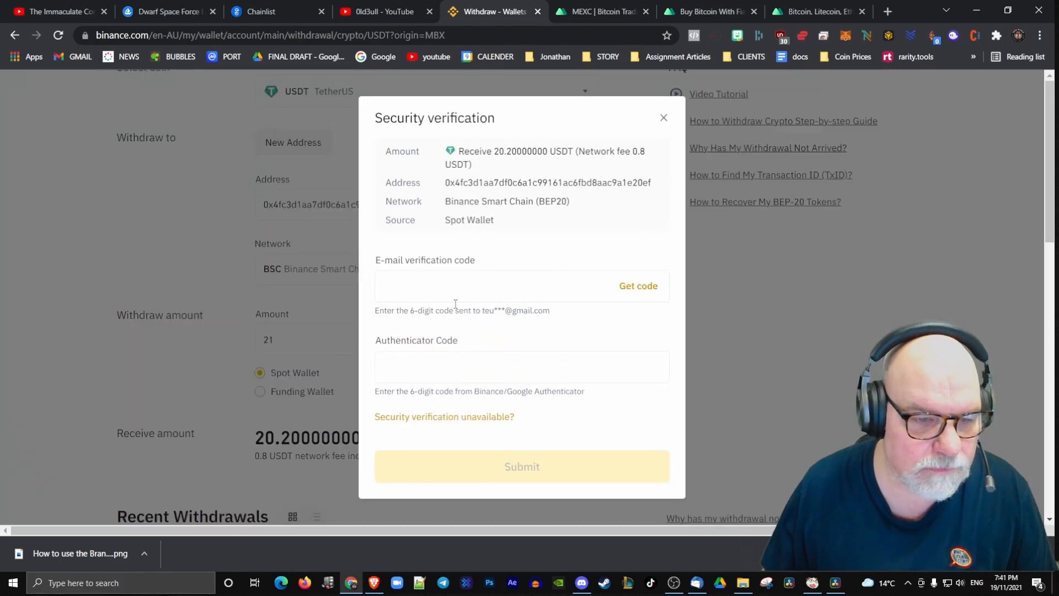
Step: Verify with the email and authenticator codes, submit, and dismiss the approval notices
{"action": "left_click", "coordinate": [637, 285]}
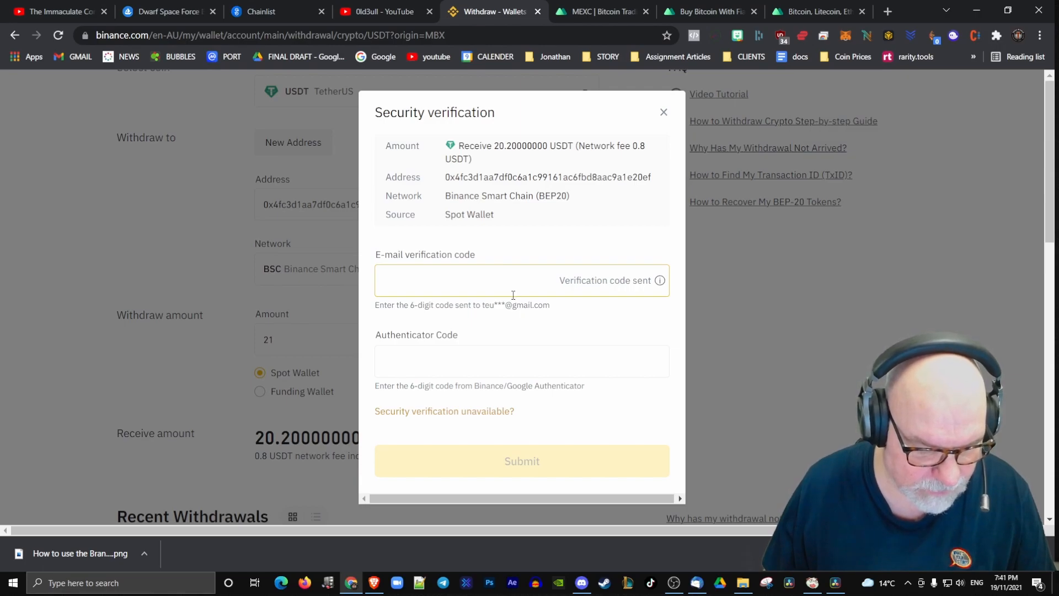
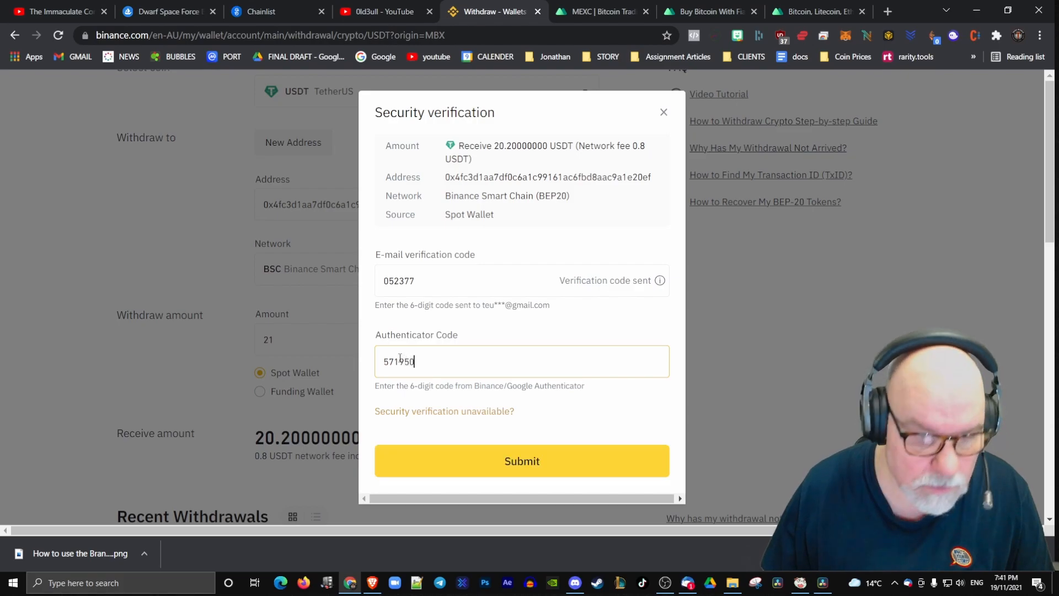
{"action": "left_click", "coordinate": [522, 460]}
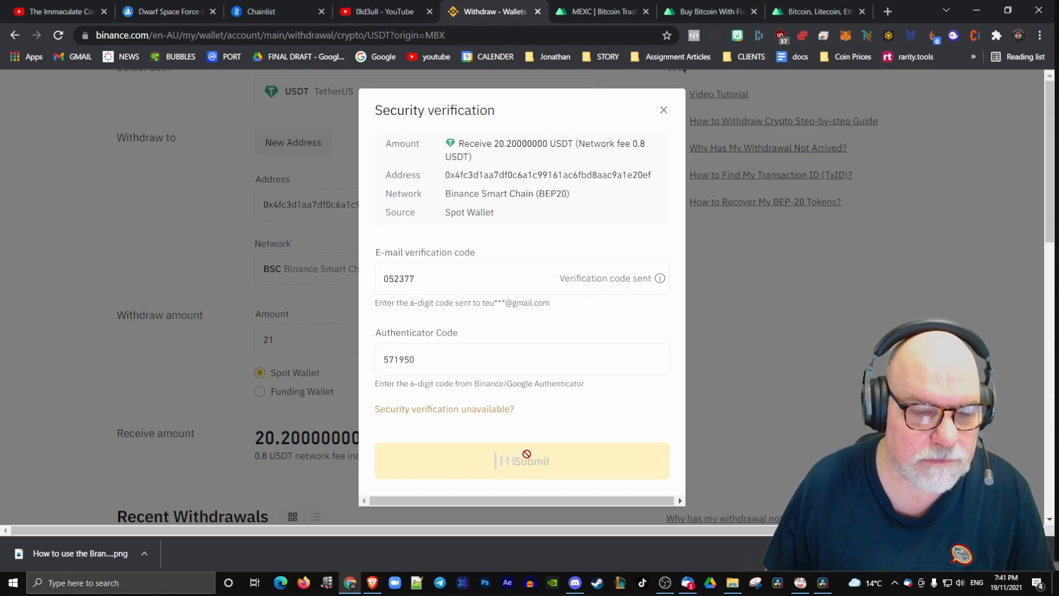
{"action": "left_click", "coordinate": [520, 460]}
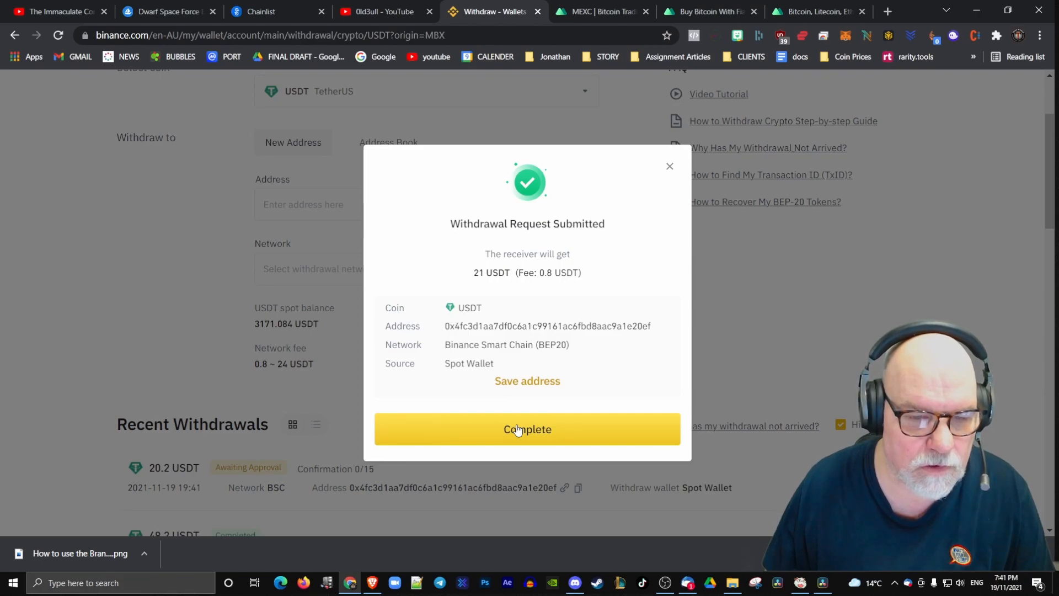
{"action": "left_click", "coordinate": [527, 429]}
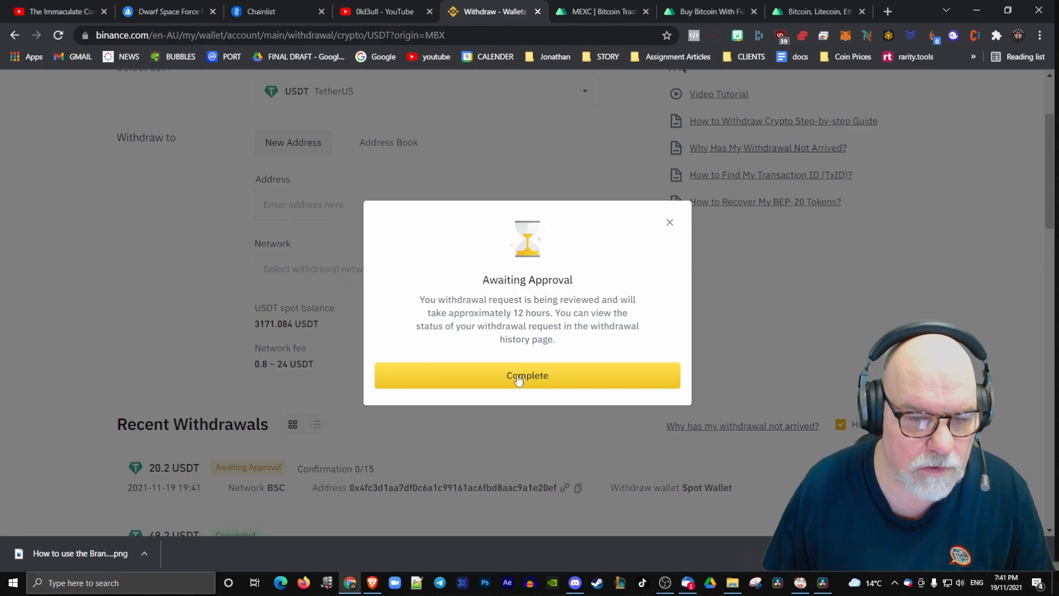
{"action": "left_click", "coordinate": [527, 375]}
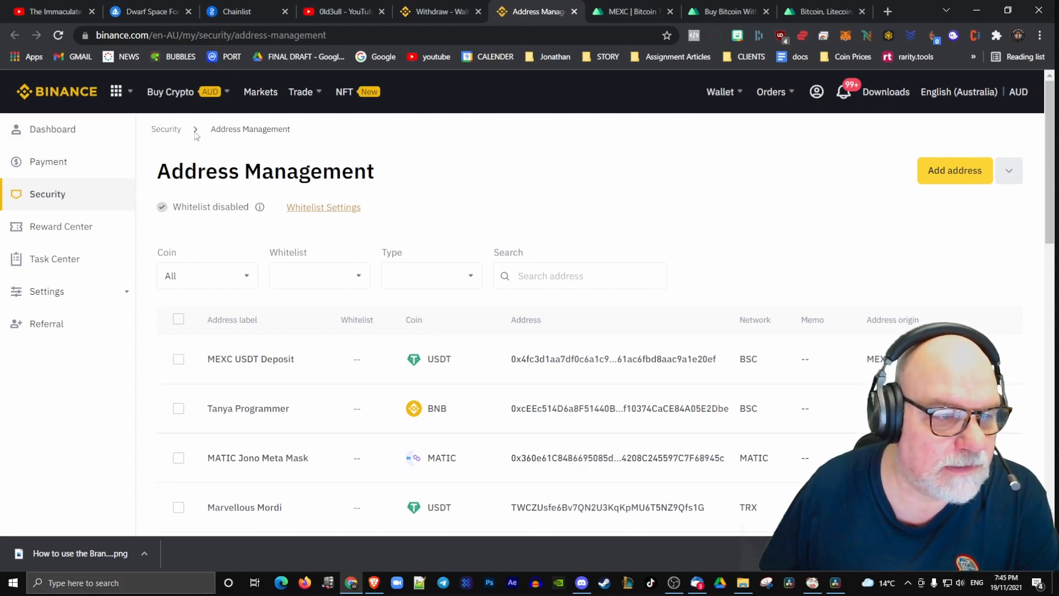
Step: Go to Wallet > Fiat and Spot and start a USDT withdrawal
{"action": "left_click", "coordinate": [720, 92]}
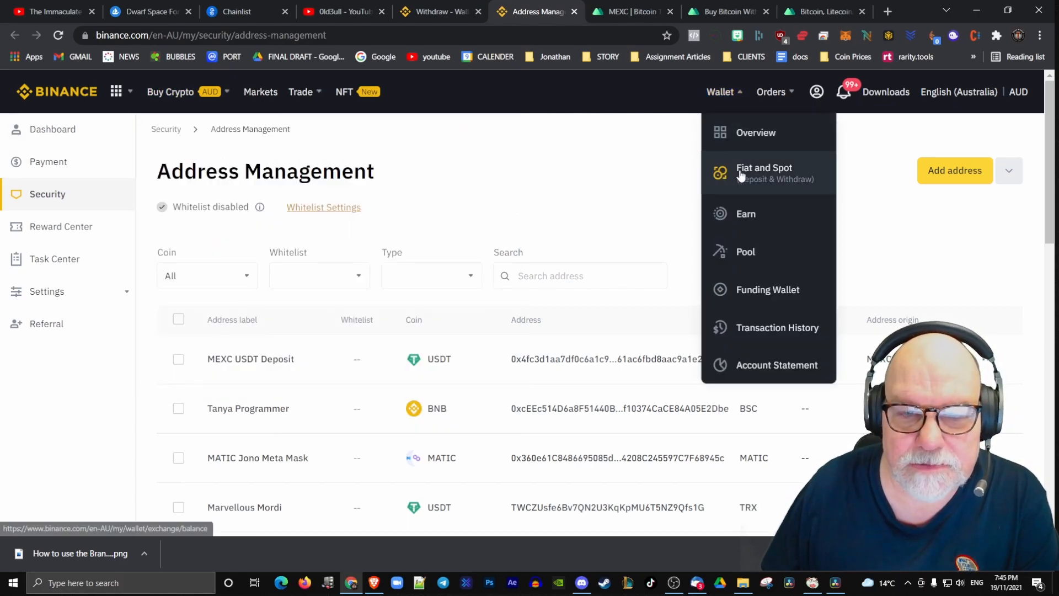
{"action": "left_click", "coordinate": [764, 172]}
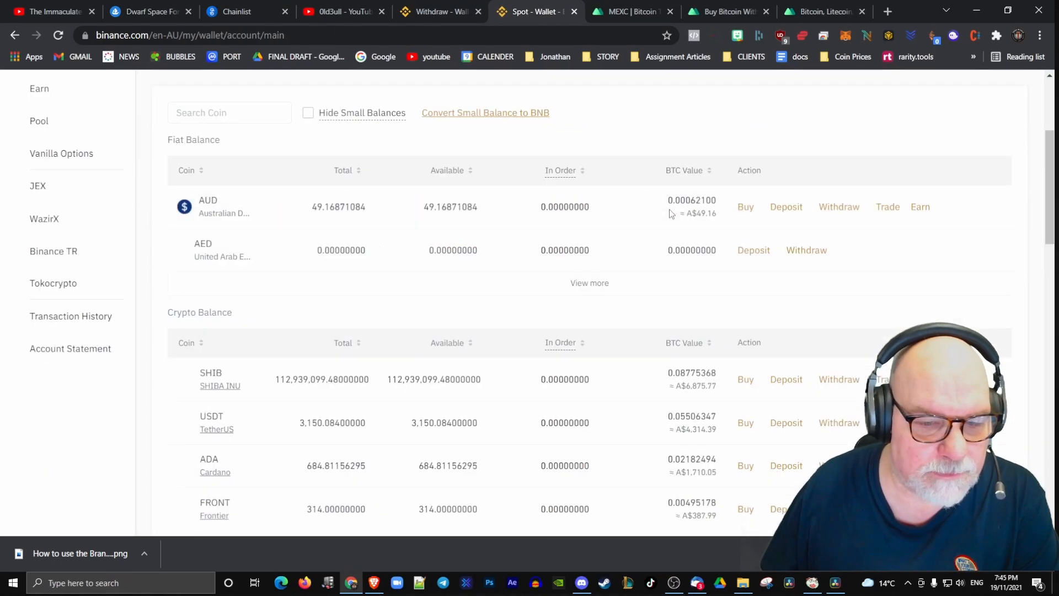
{"action": "scroll", "scroll_direction": "down", "scroll_amount": 3}
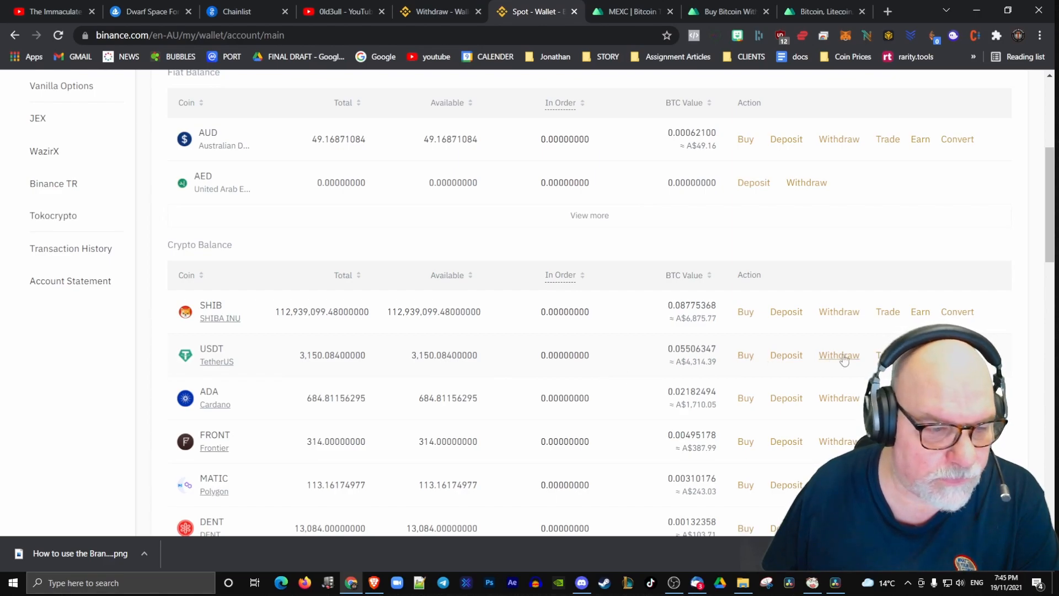
{"action": "left_click", "coordinate": [838, 355]}
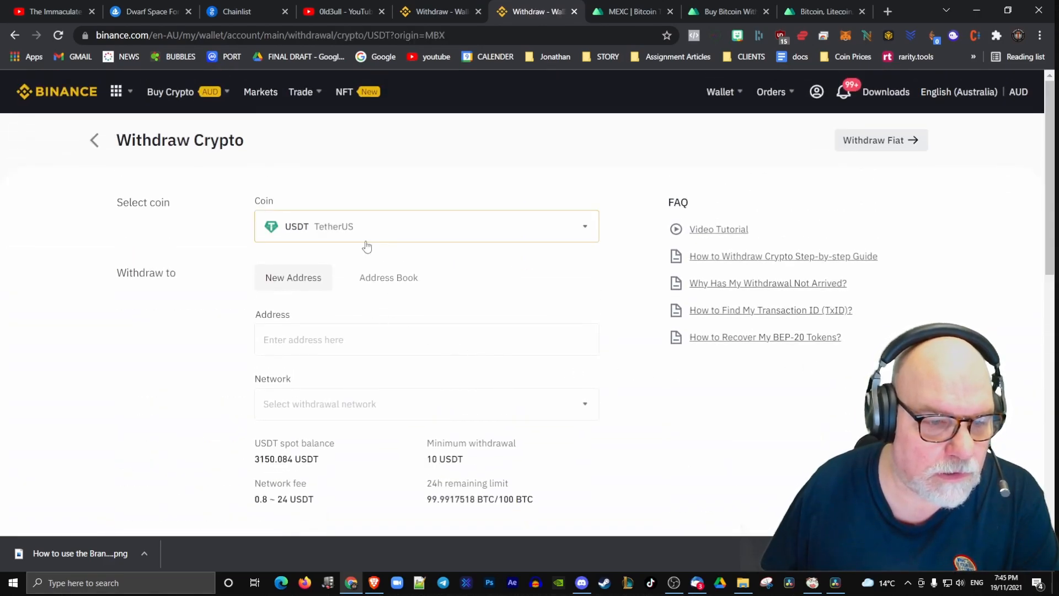
Step: Pick the saved MEXC USDT Deposit address and acknowledge the BSC warning
{"action": "left_click", "coordinate": [388, 277]}
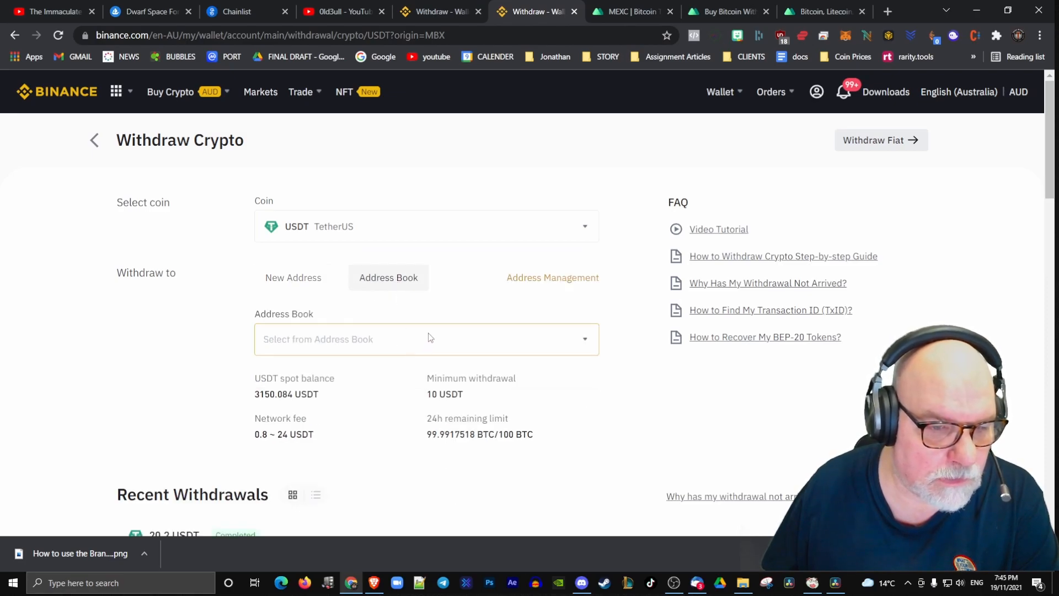
{"action": "left_click", "coordinate": [426, 338]}
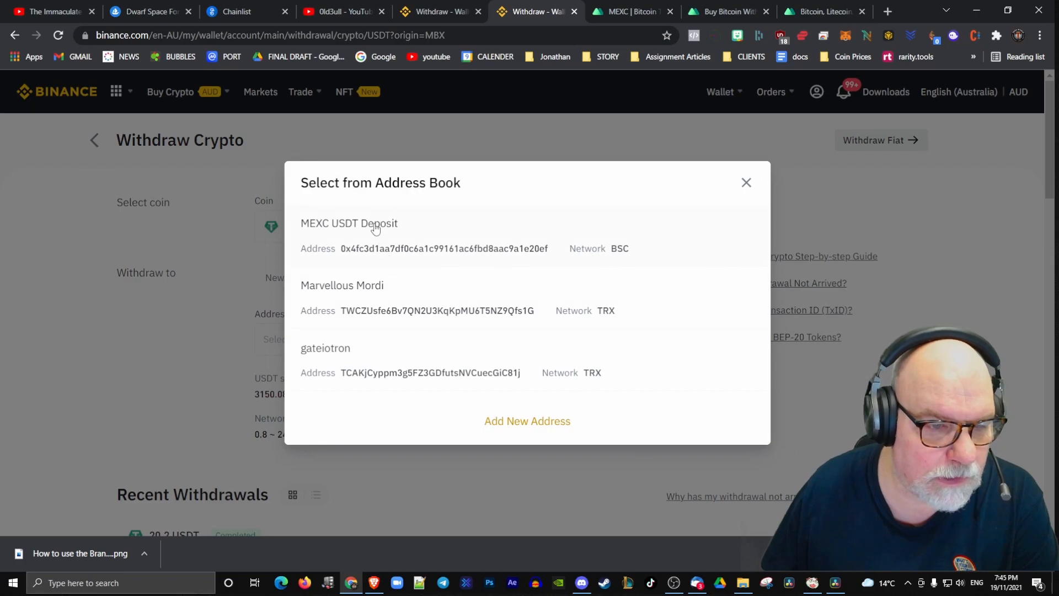
{"action": "left_click", "coordinate": [348, 222]}
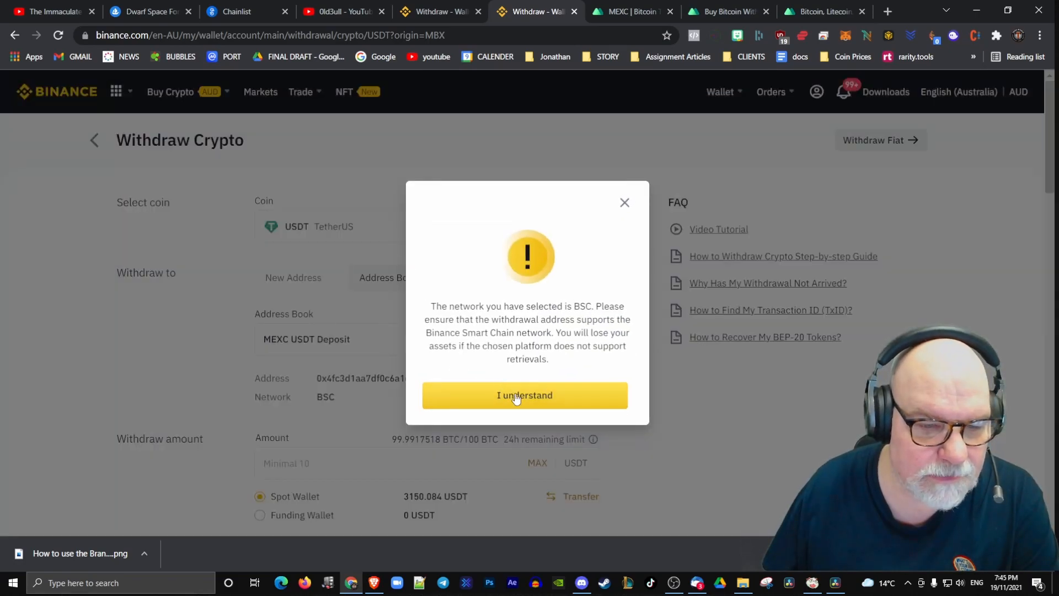
{"action": "left_click", "coordinate": [525, 395]}
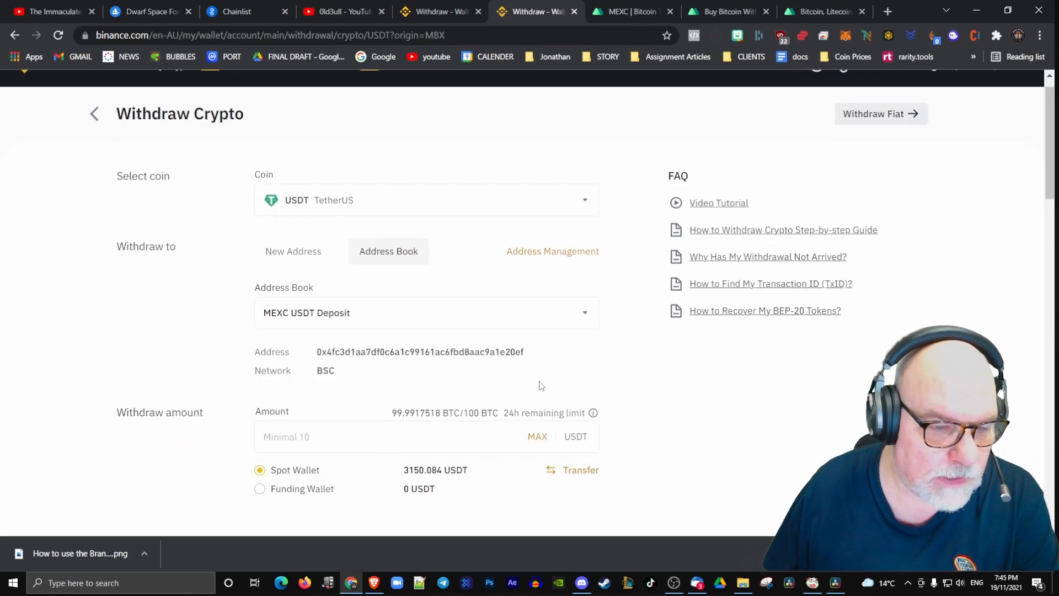
{"action": "scroll", "scroll_direction": "down", "scroll_amount": 3}
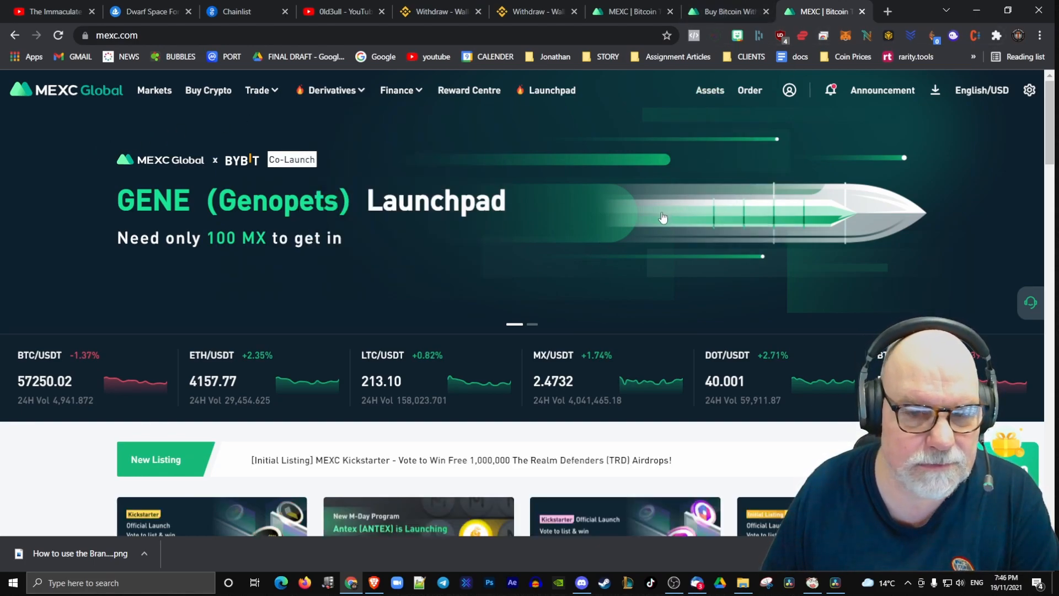
Step: Open MEXC Assets and scroll to the spot balance of about 20.2 USDT
{"action": "scroll", "scroll_direction": "down", "scroll_amount": 3}
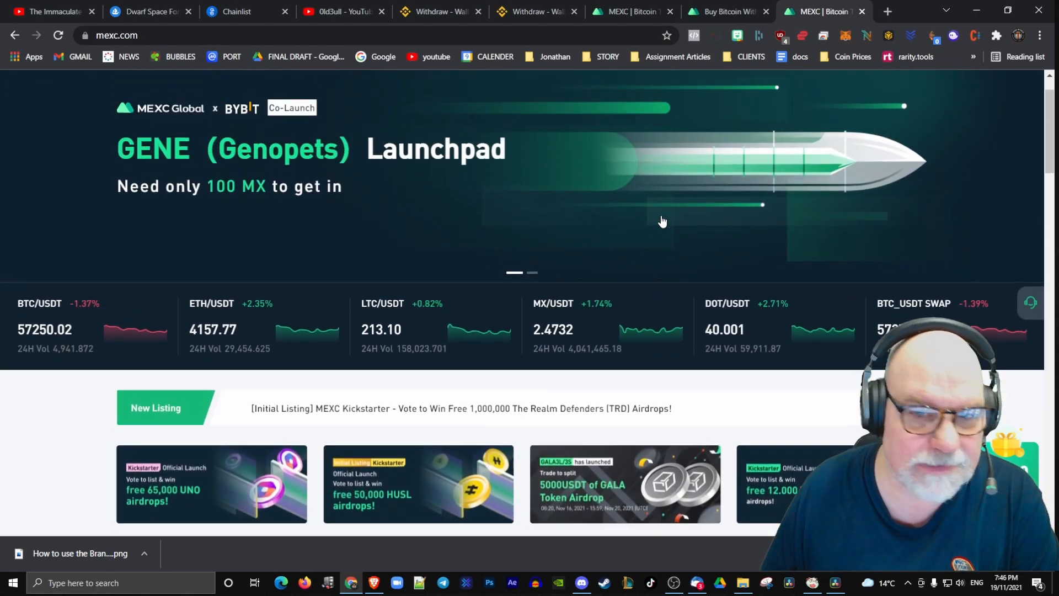
{"action": "left_click", "coordinate": [710, 90]}
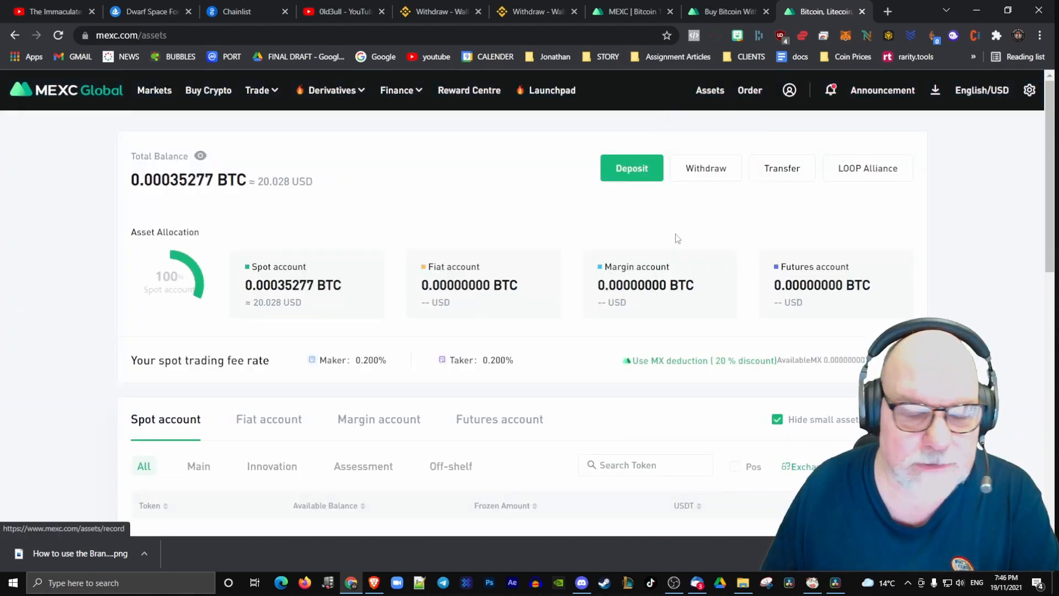
{"action": "scroll", "scroll_direction": "down", "scroll_amount": 3}
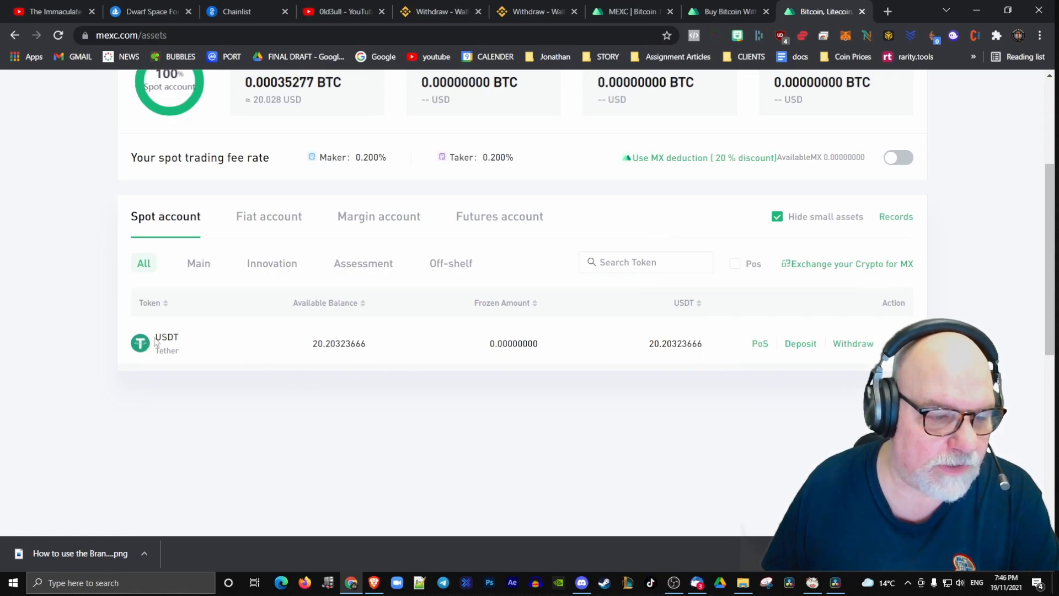
{"action": "mouse_move", "coordinate": [545, 346]}
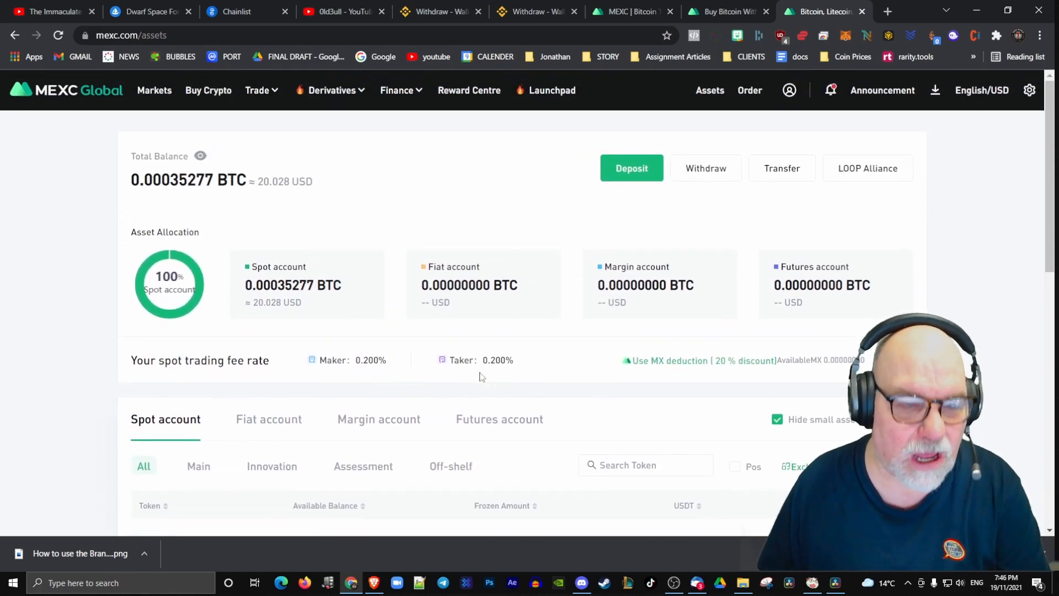
{"action": "scroll", "scroll_direction": "down", "scroll_amount": 3}
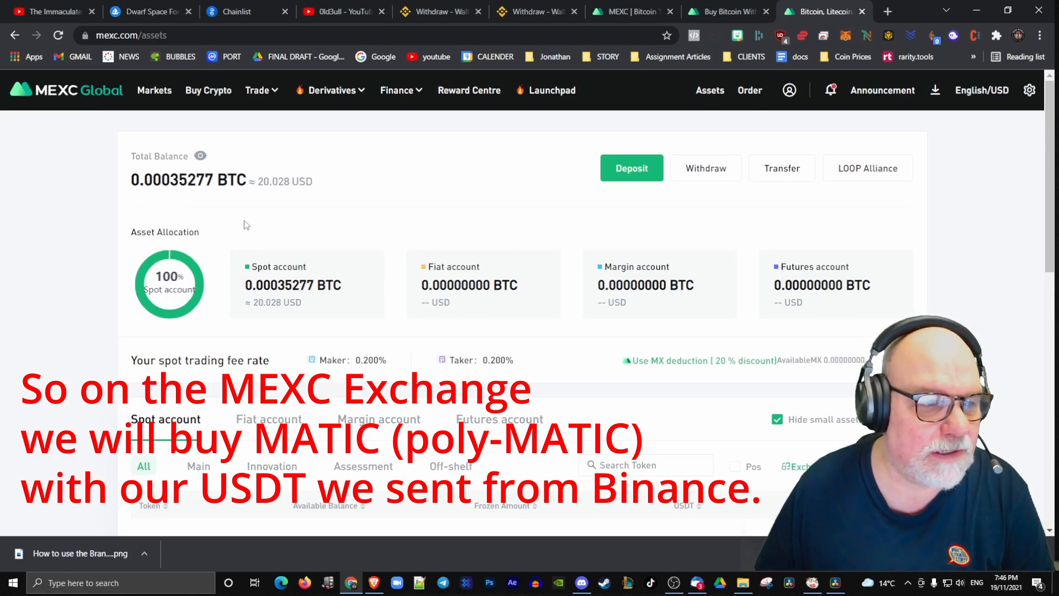
Step: Market-buy MATIC on MATIC_USDT with 100% of the USDT, getting 12.81 MATIC
{"action": "left_click", "coordinate": [153, 90]}
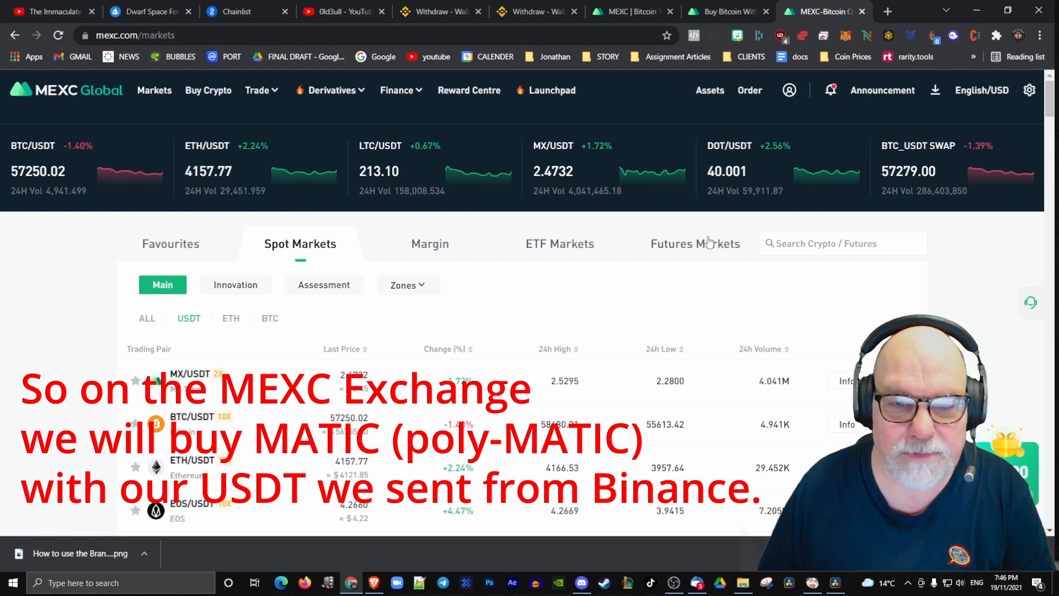
{"action": "type", "text": "matic"}
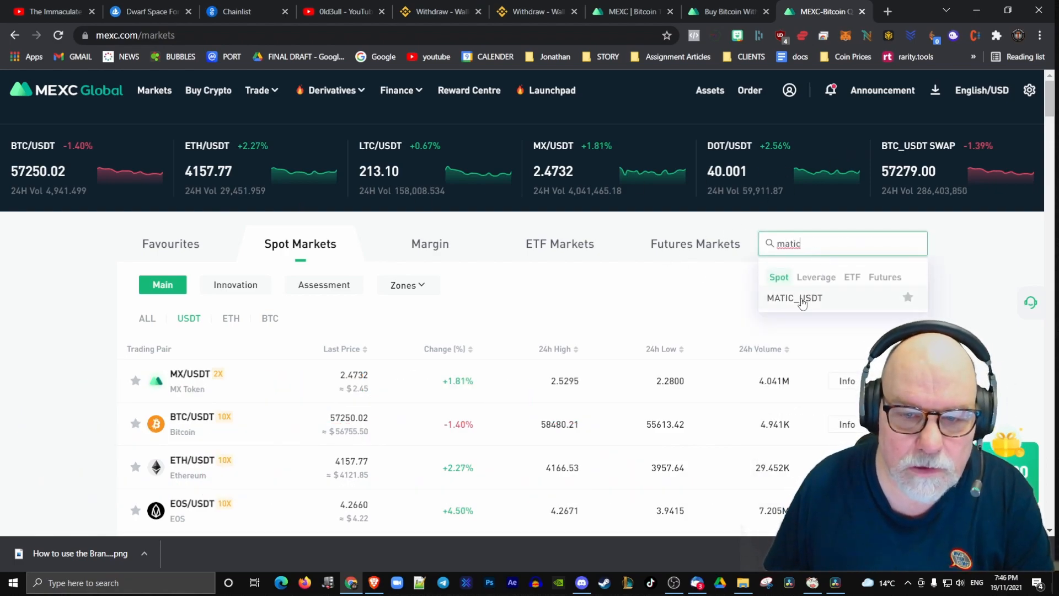
{"action": "left_click", "coordinate": [794, 297]}
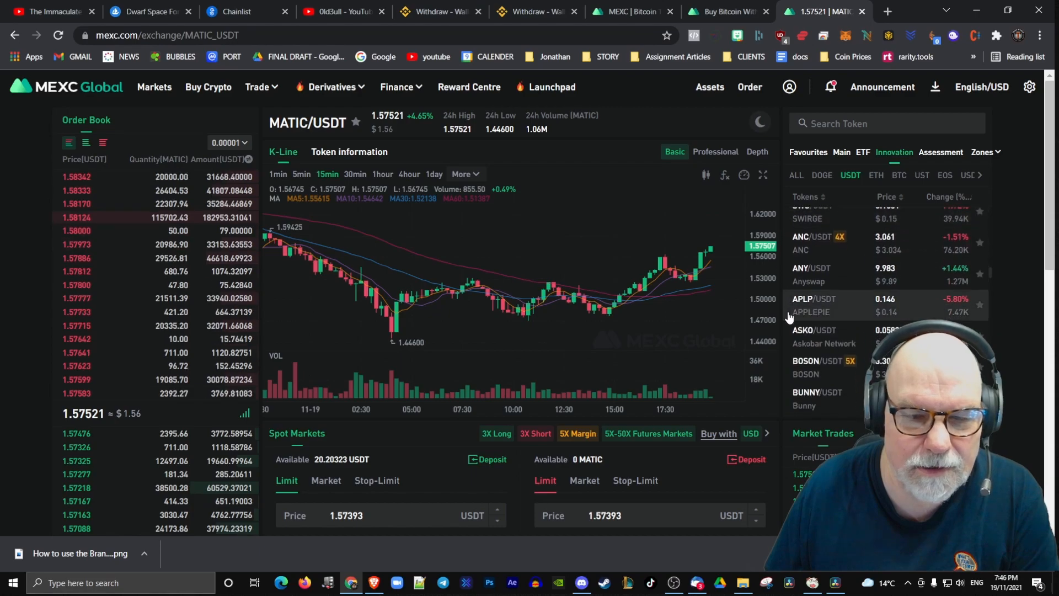
{"action": "scroll", "scroll_direction": "down", "scroll_amount": 3}
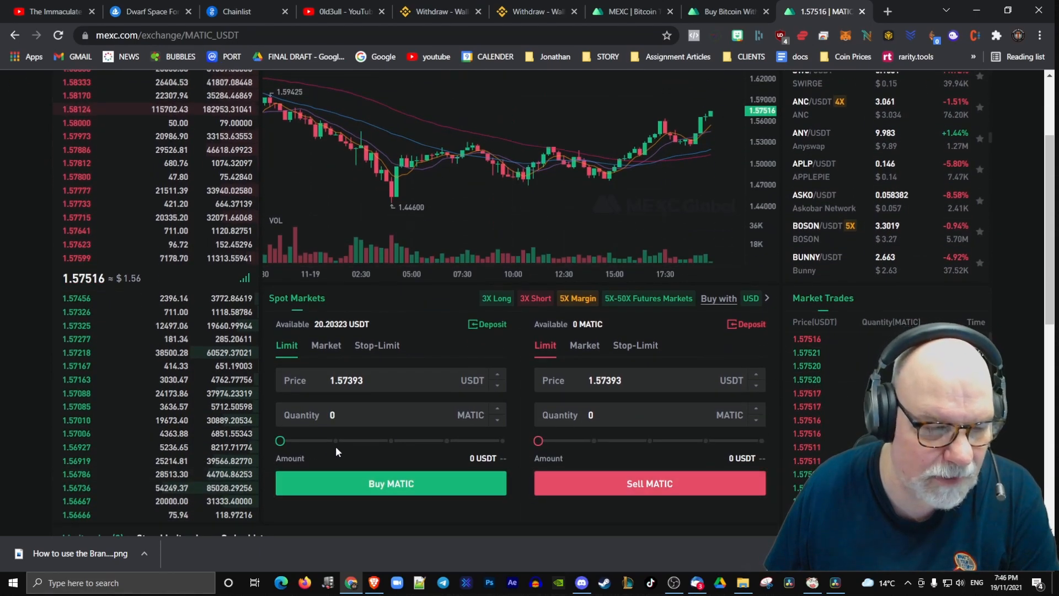
{"action": "left_click_drag", "start_coordinate": [279, 440], "coordinate": [466, 440]}
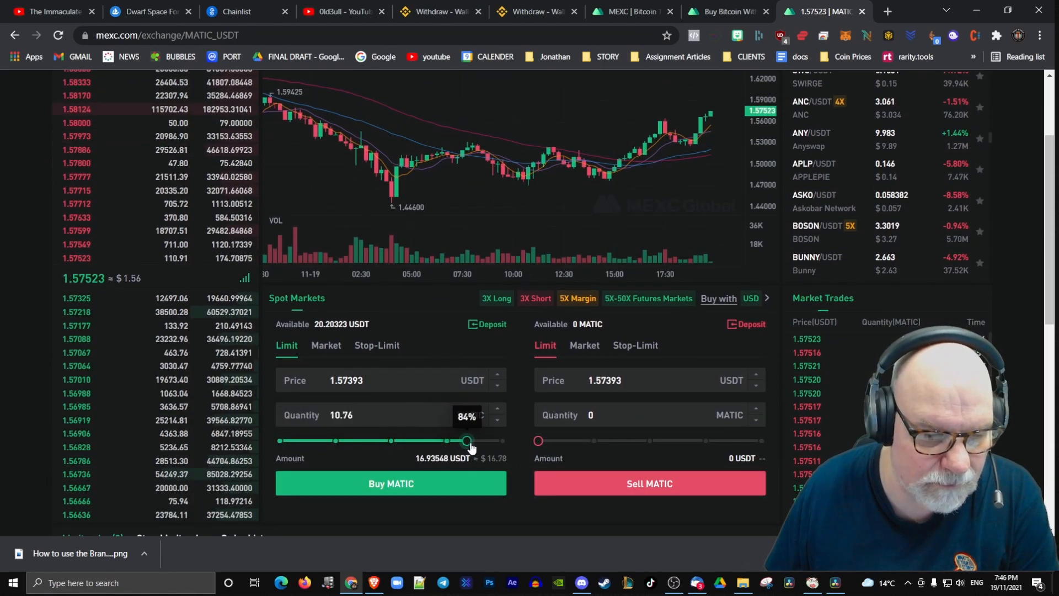
{"action": "left_click_drag", "start_coordinate": [467, 440], "coordinate": [496, 440]}
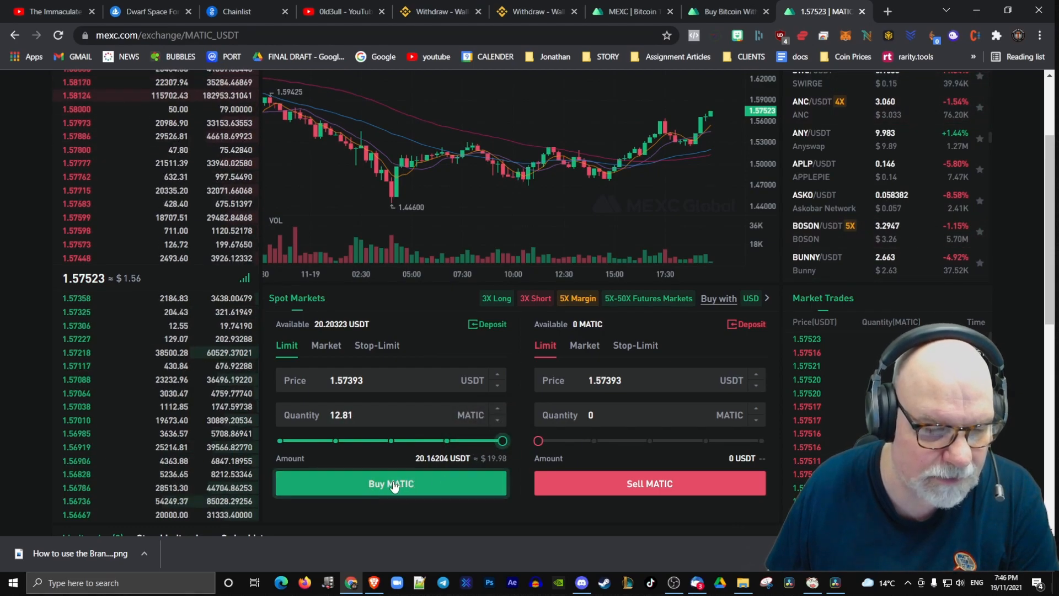
{"action": "left_click", "coordinate": [391, 484]}
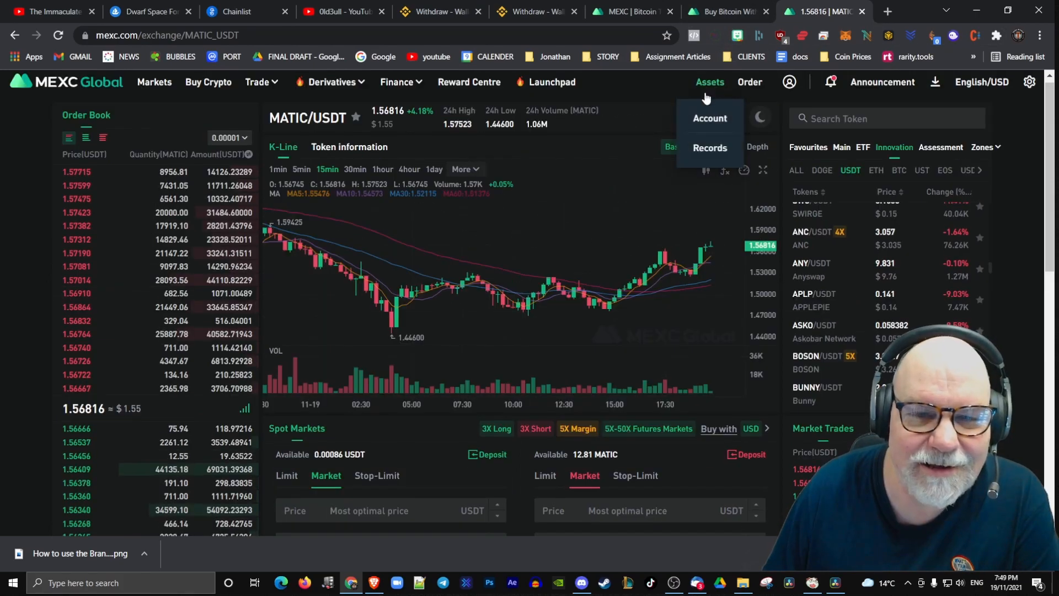
Step: Open the MEXC asset balances and start a withdrawal
{"action": "left_click", "coordinate": [710, 117]}
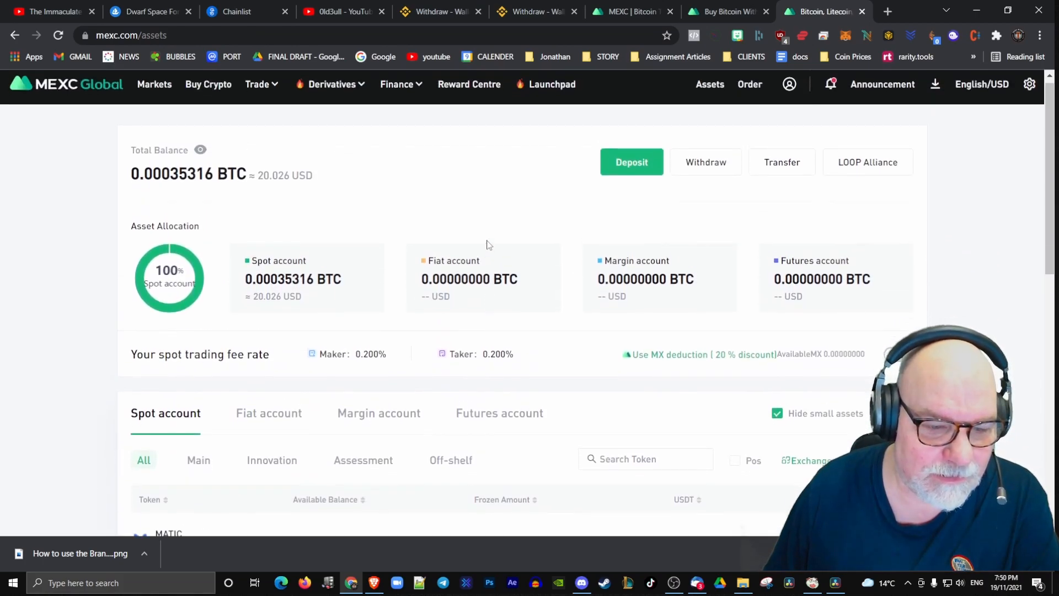
{"action": "scroll", "scroll_direction": "down", "scroll_amount": 3}
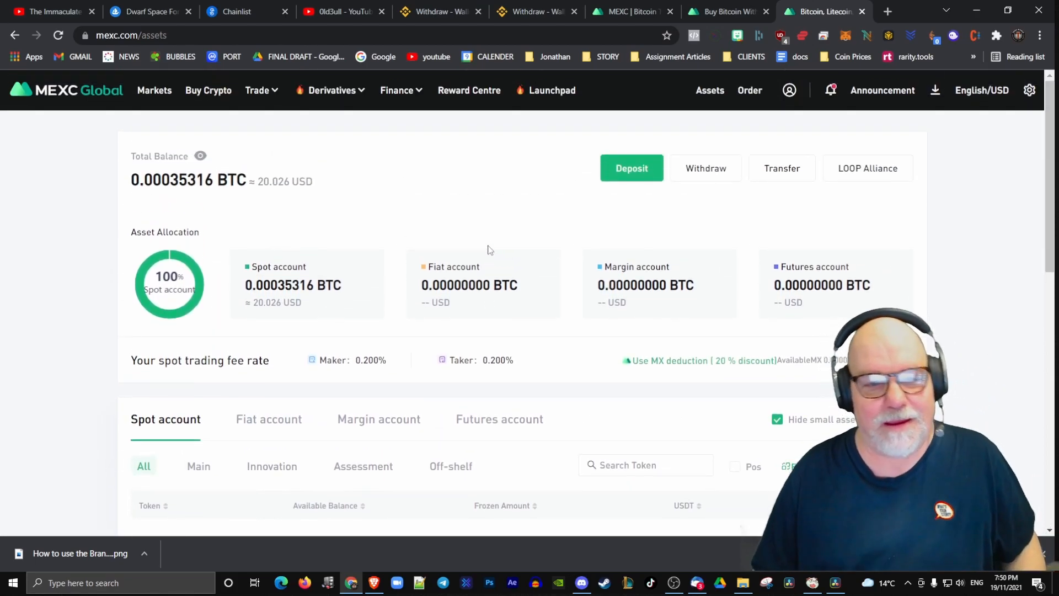
{"action": "scroll", "scroll_direction": "down", "scroll_amount": 3}
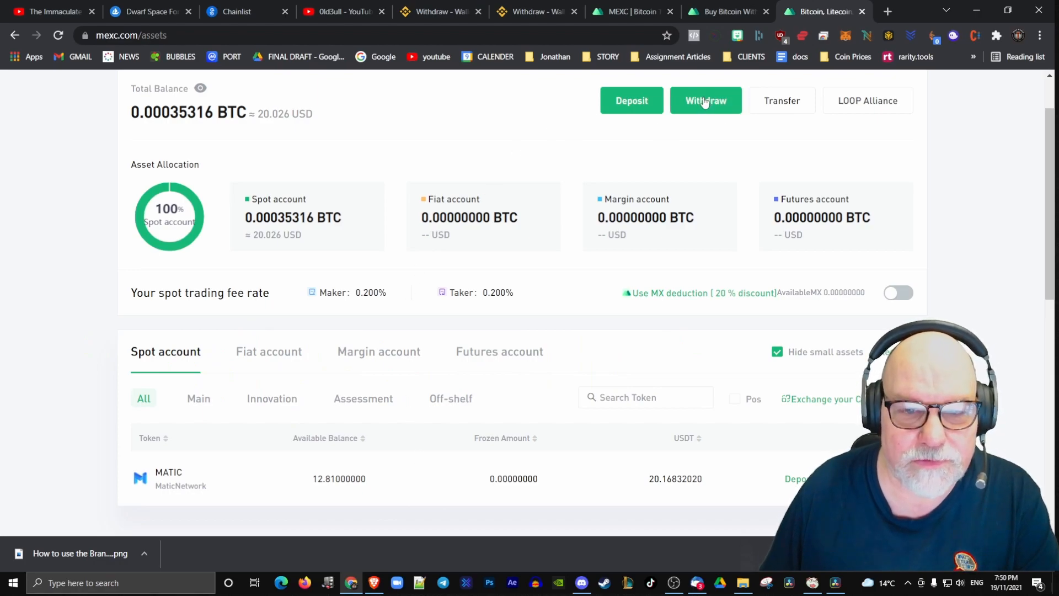
{"action": "left_click", "coordinate": [705, 100]}
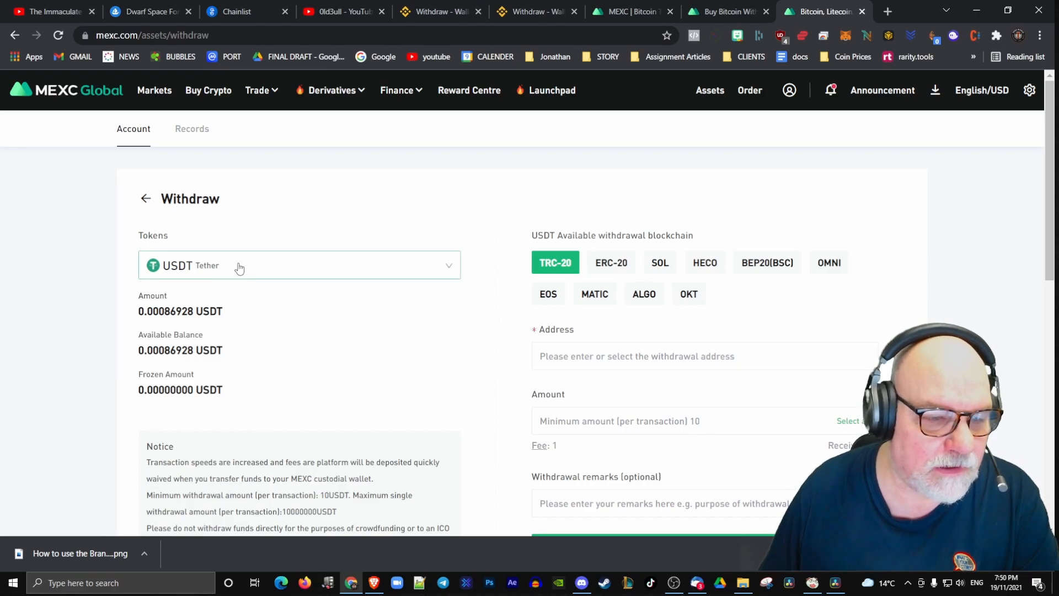
Step: Choose MATIC as the token and the MATIC network (0.15 fee, 10 minimum)
{"action": "left_click", "coordinate": [299, 265]}
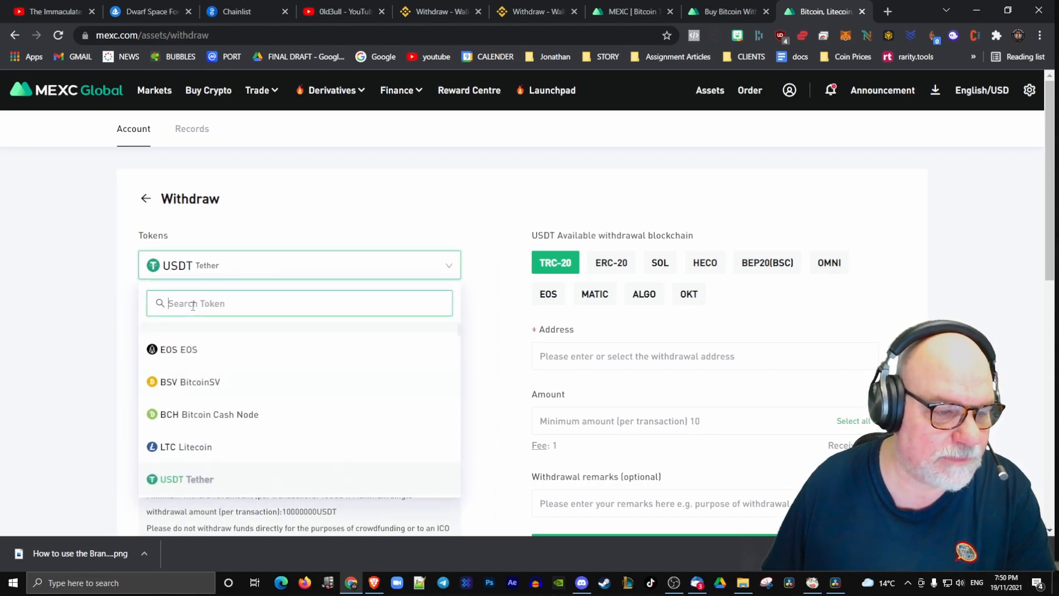
{"action": "type", "text": "matic"}
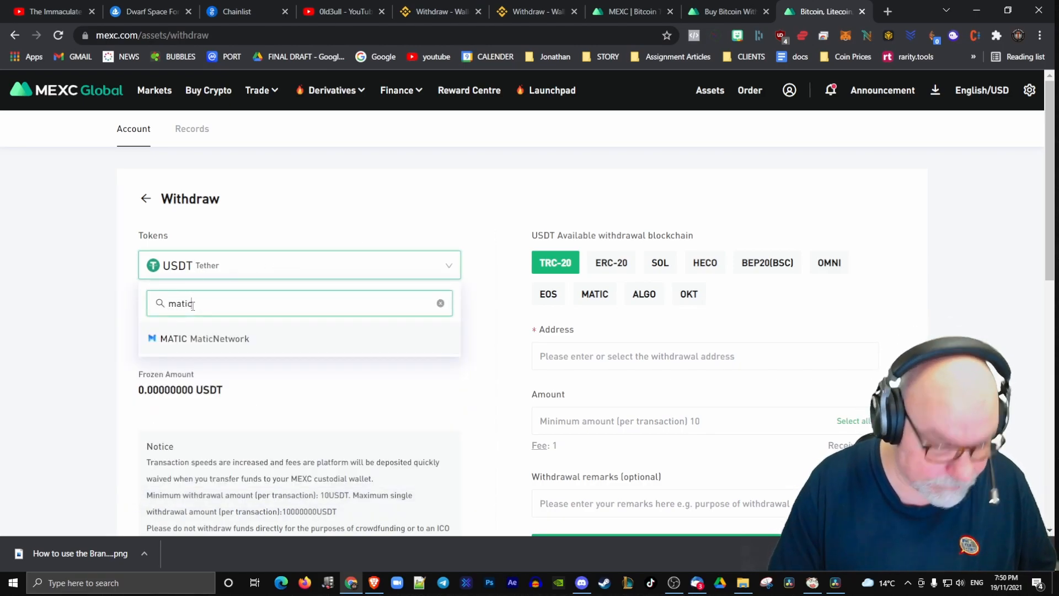
{"action": "left_click", "coordinate": [204, 339]}
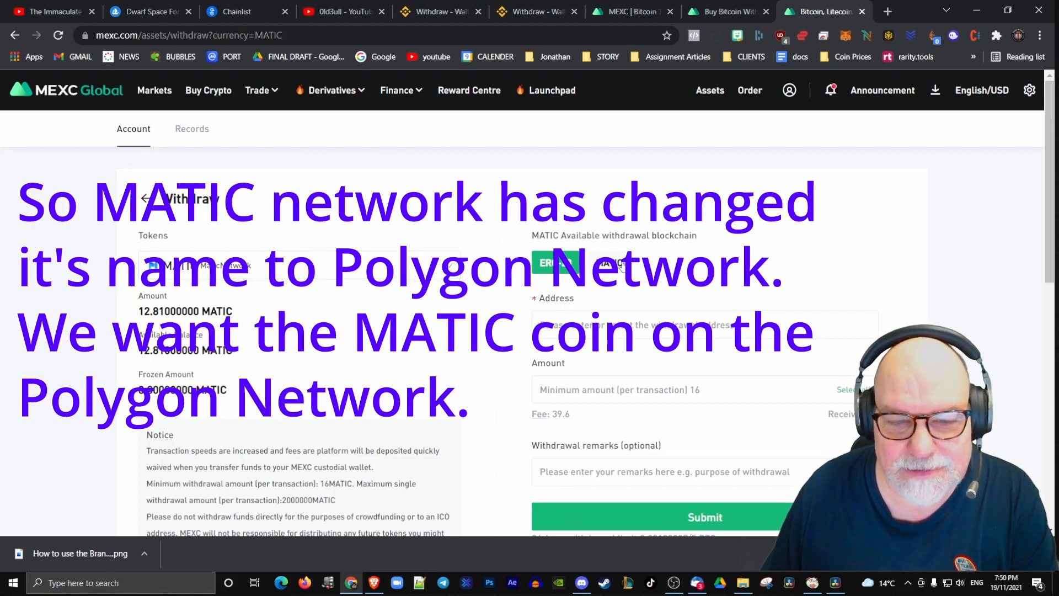
{"action": "left_click", "coordinate": [607, 262]}
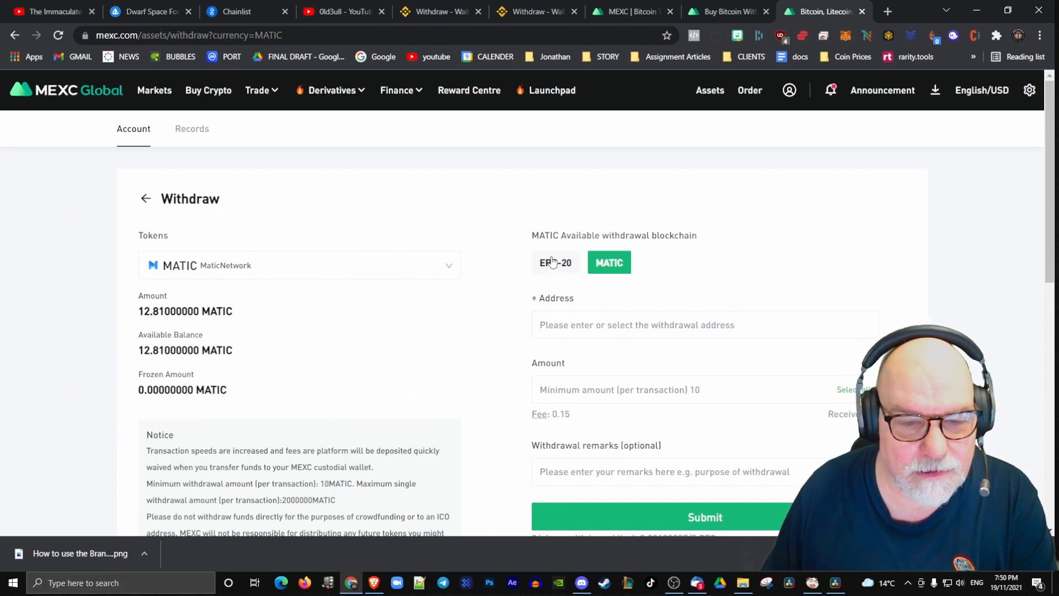
{"action": "left_click", "coordinate": [555, 262]}
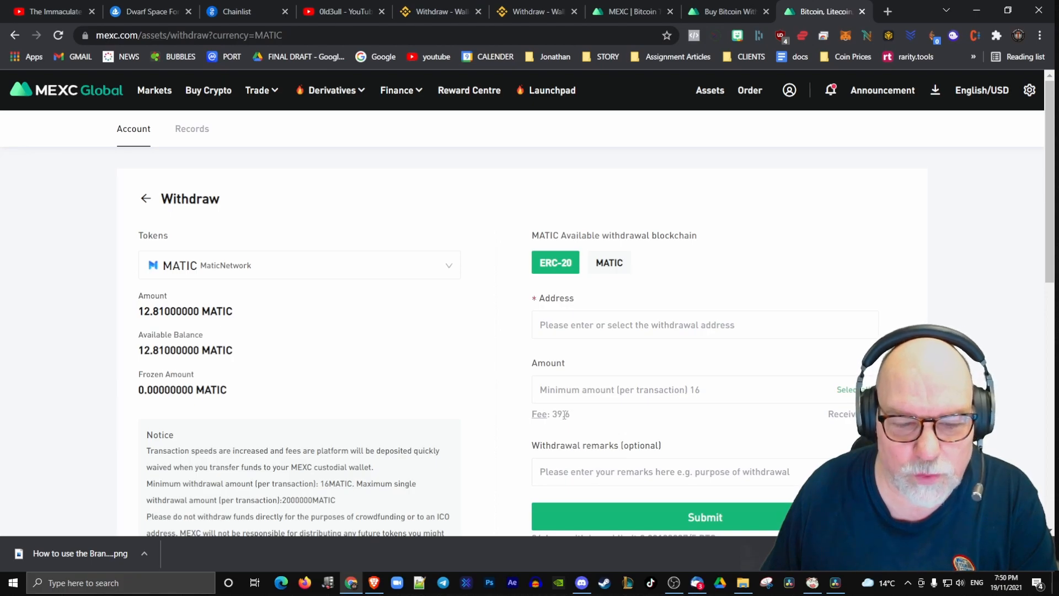
{"action": "left_click", "coordinate": [608, 262]}
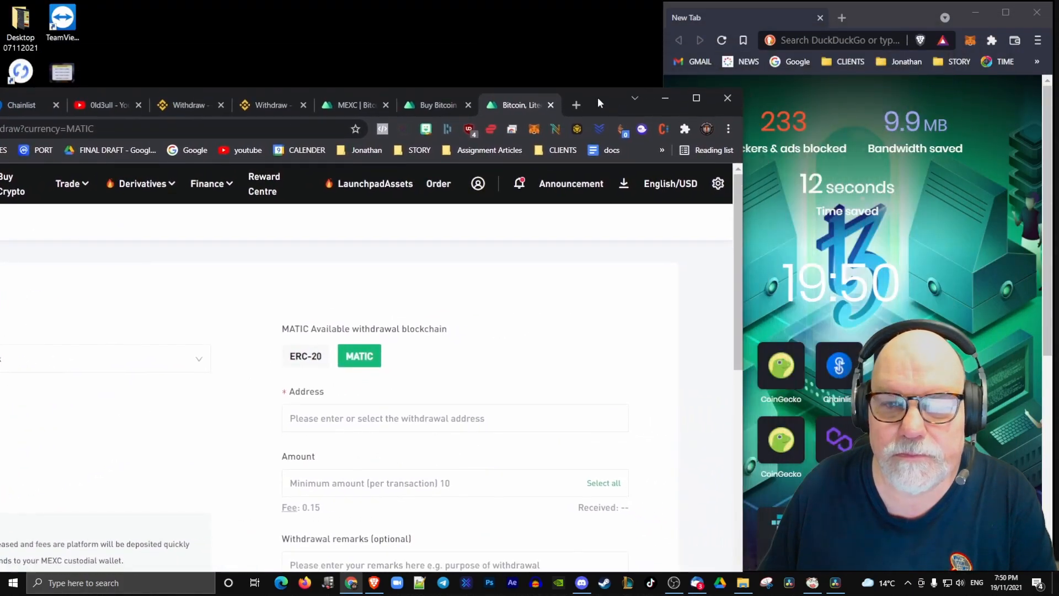
{"action": "left_click", "coordinate": [969, 40]}
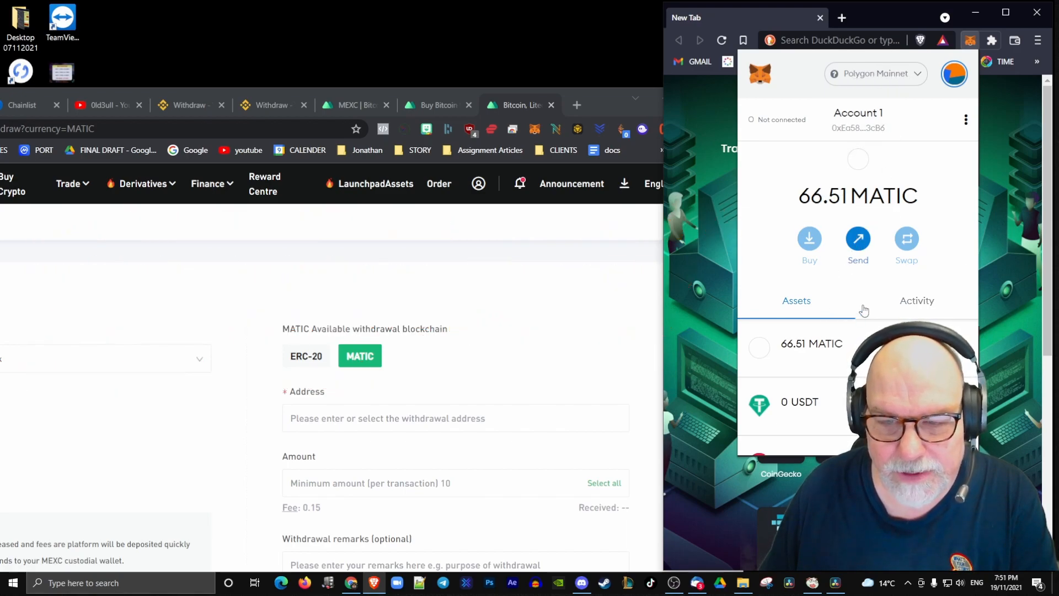
{"action": "mouse_move", "coordinate": [564, 121]}
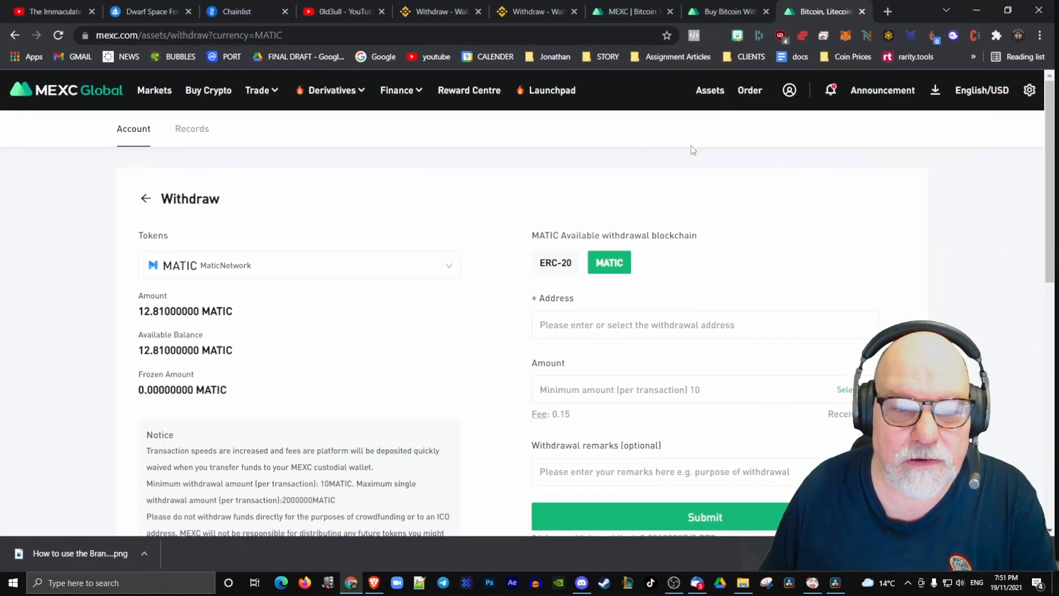
Step: Withdraw all 12.81 MATIC to the saved BigBozoMetaMask address and submit
{"action": "left_click", "coordinate": [704, 325]}
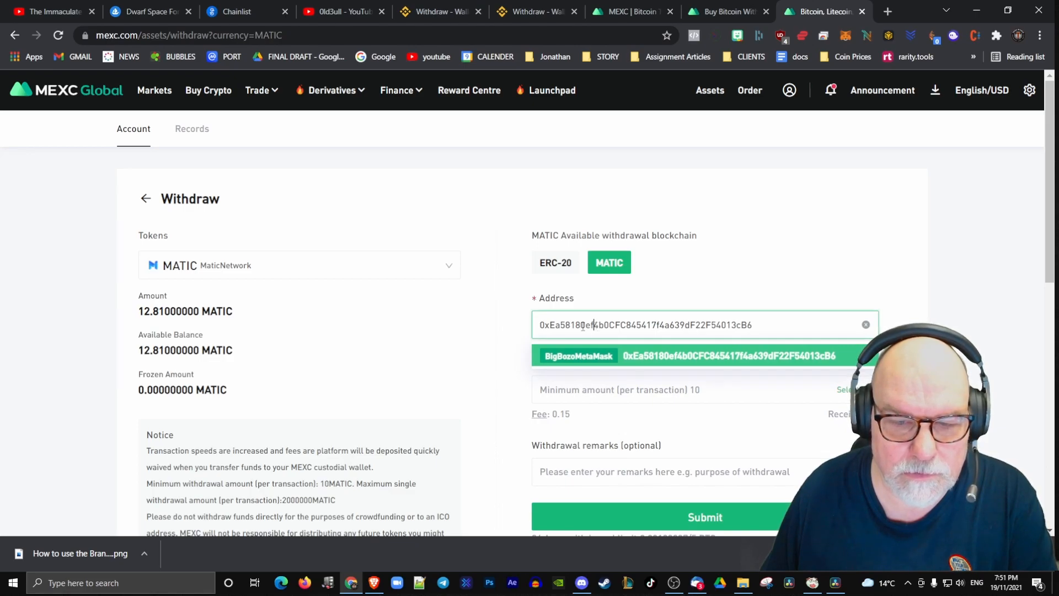
{"action": "left_click", "coordinate": [702, 355]}
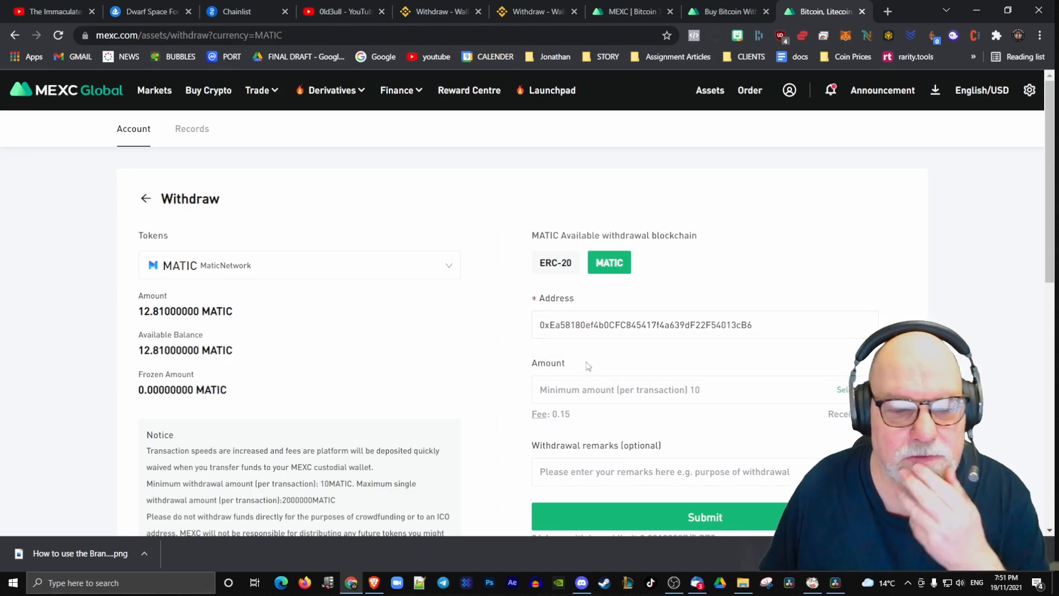
{"action": "left_click", "coordinate": [675, 389]}
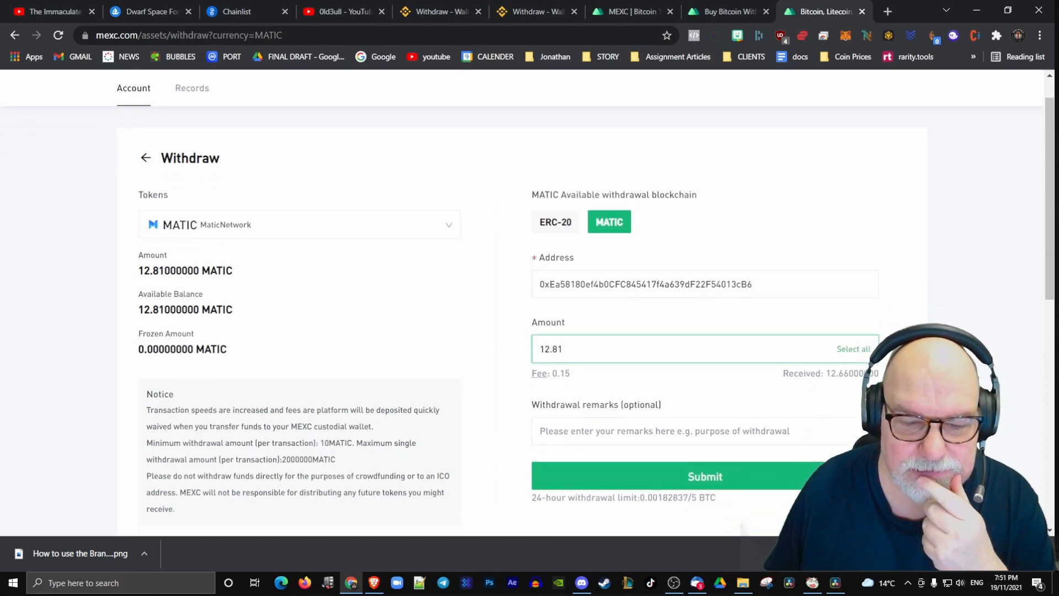
{"action": "scroll", "scroll_direction": "down", "scroll_amount": 3}
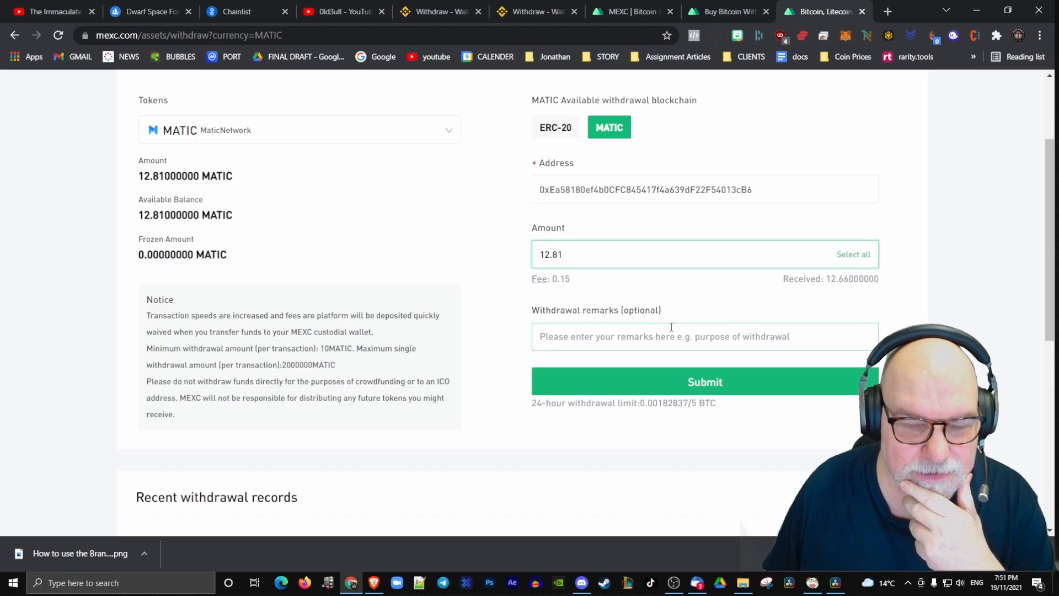
{"action": "left_click", "coordinate": [704, 381]}
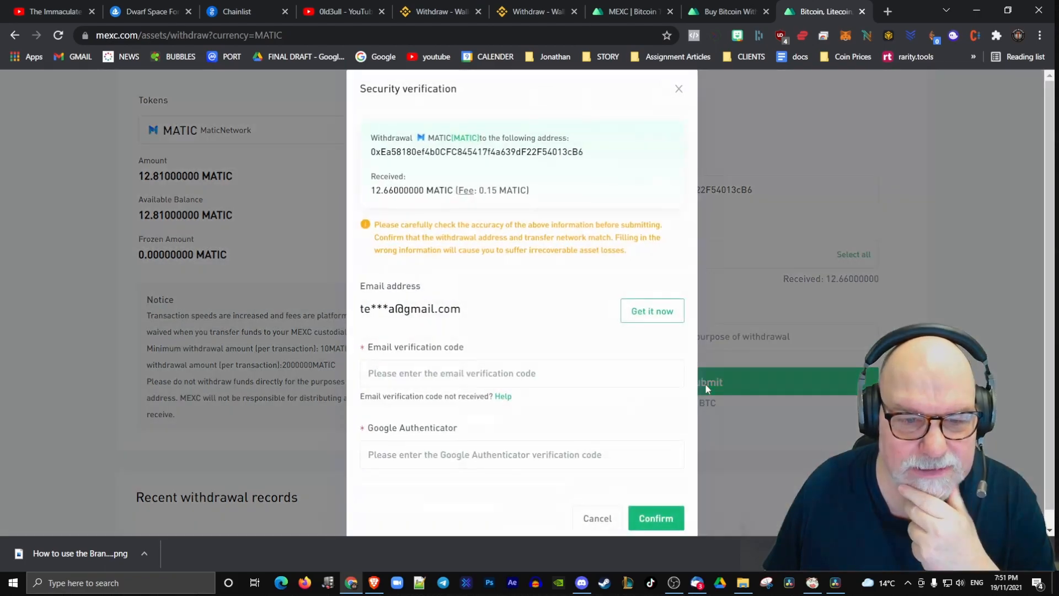
Step: Request and enter the email and Google Authenticator codes, then confirm
{"action": "left_click", "coordinate": [520, 373]}
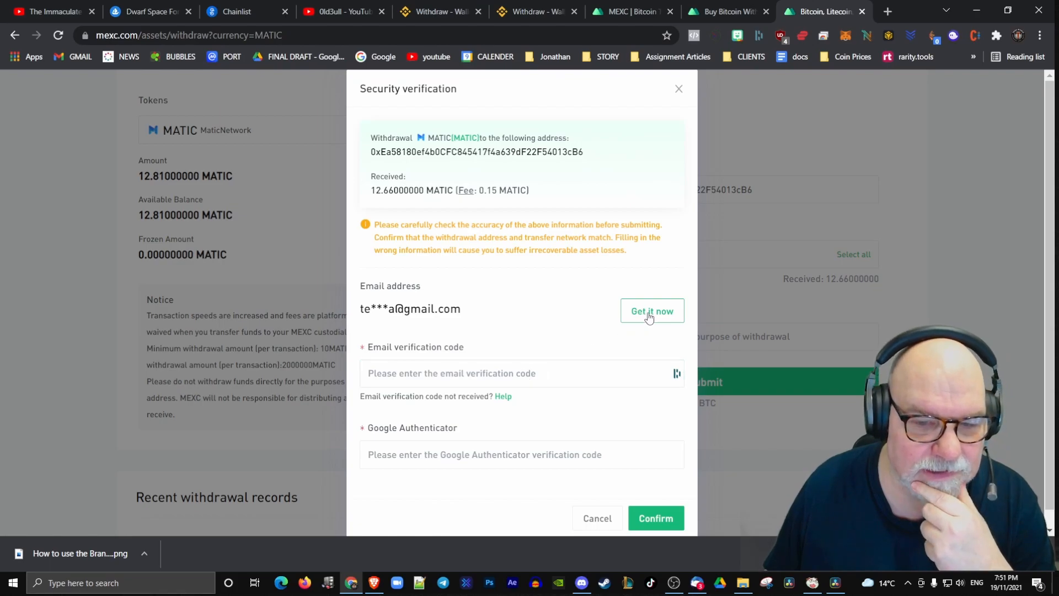
{"action": "left_click", "coordinate": [651, 310]}
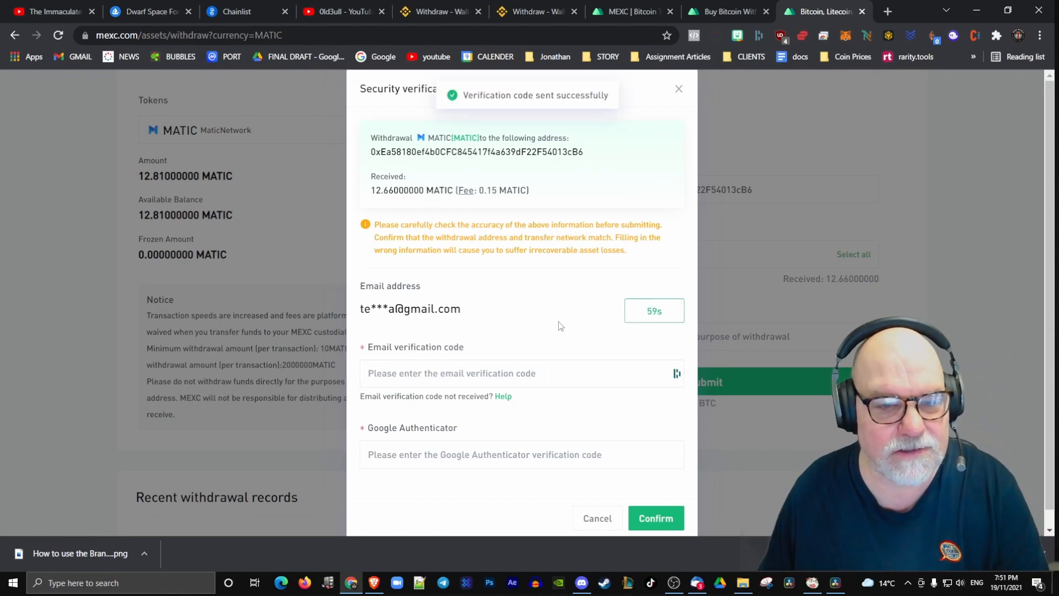
{"action": "left_click", "coordinate": [520, 373]}
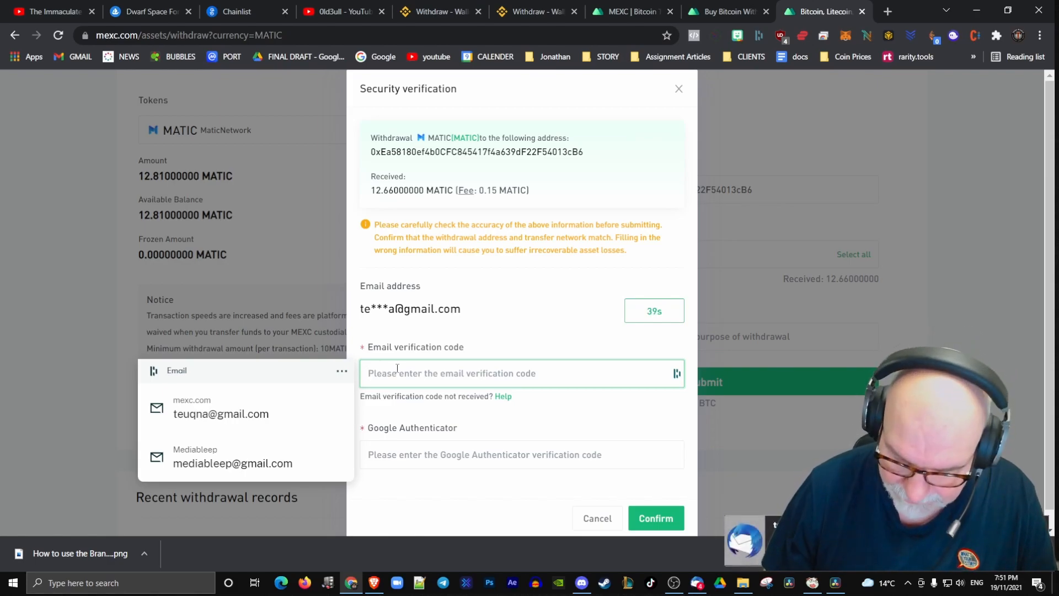
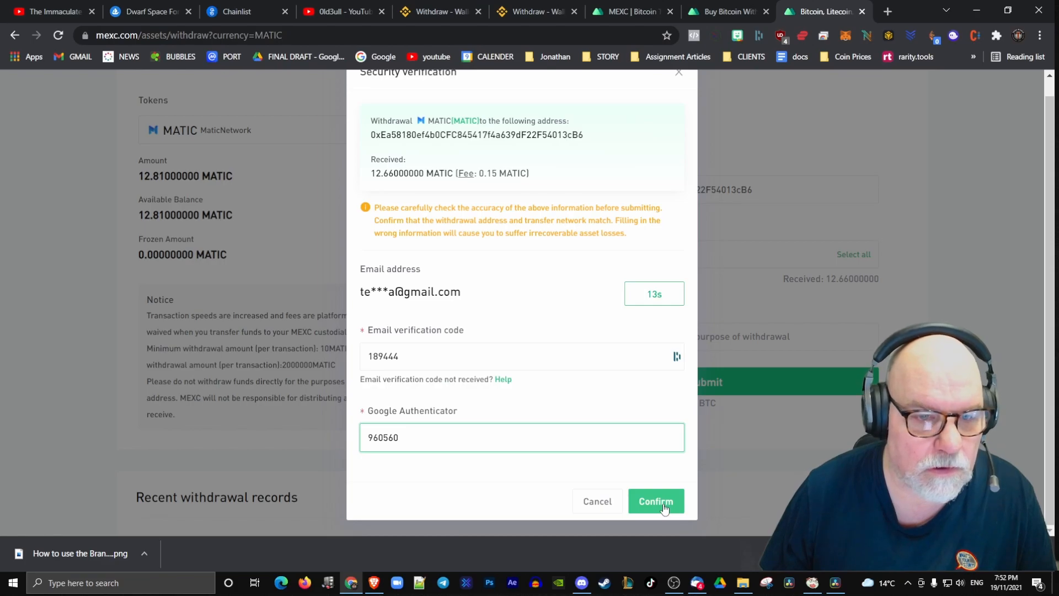
{"action": "left_click", "coordinate": [655, 501]}
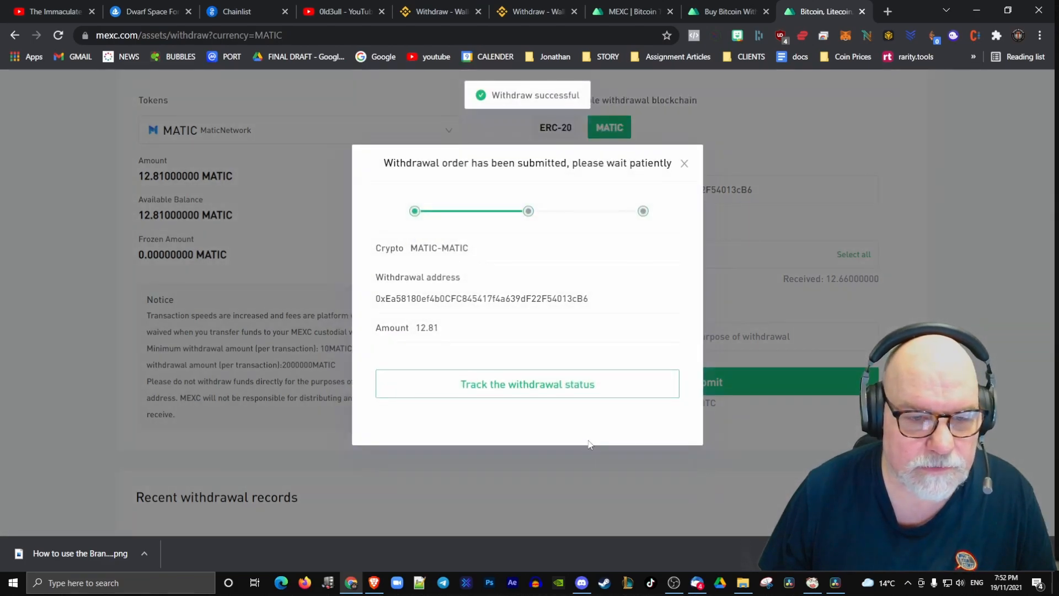
{"action": "mouse_move", "coordinate": [534, 420]}
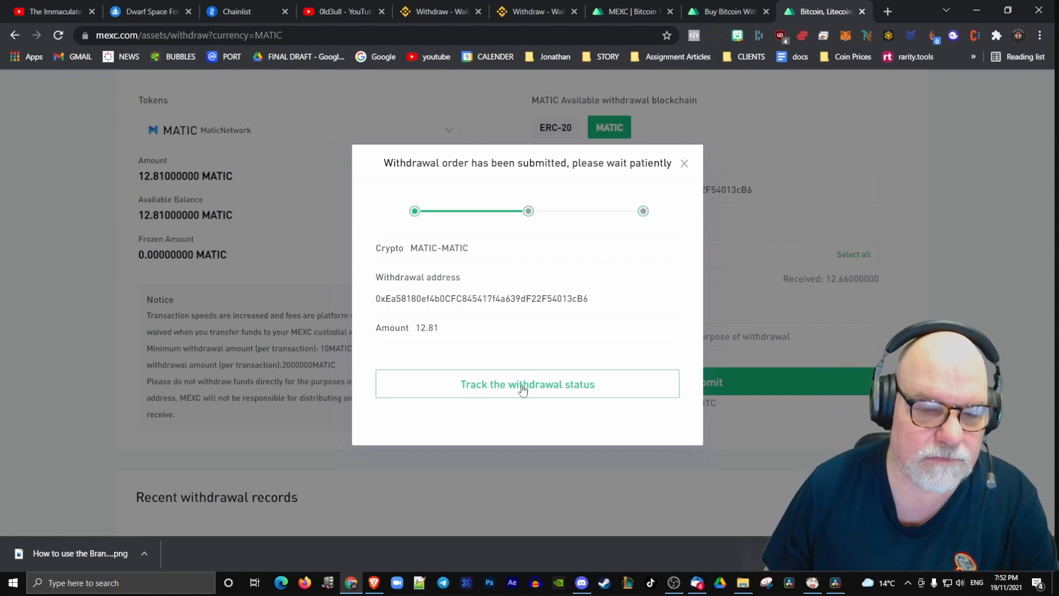
Step: Open the withdrawal records to see the 12.81 MATIC withdrawal pending beside the earlier 66.66 MATIC one
{"action": "left_click", "coordinate": [526, 383]}
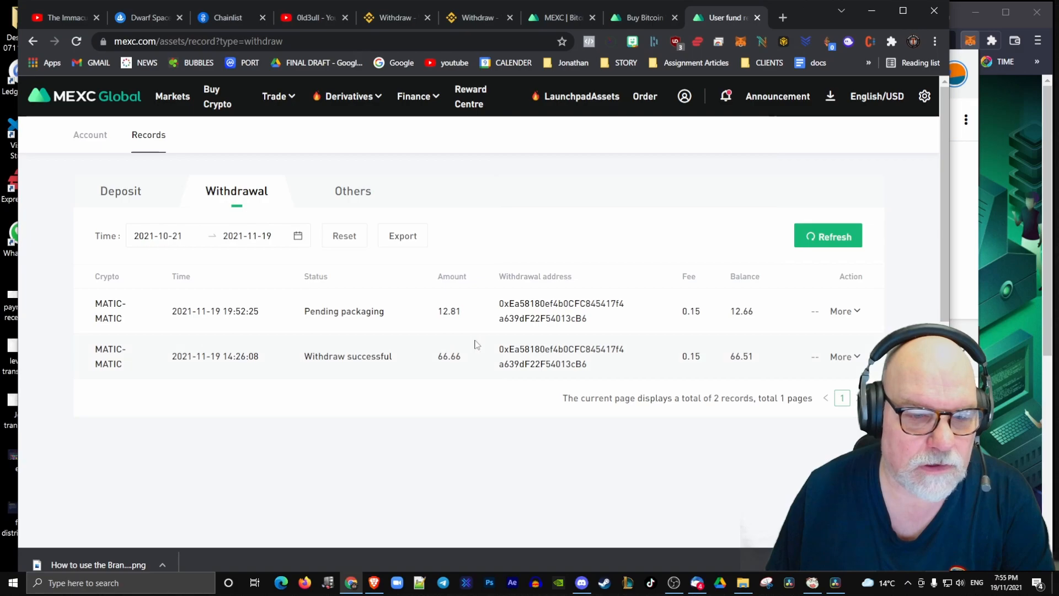
{"action": "mouse_move", "coordinate": [95, 112]}
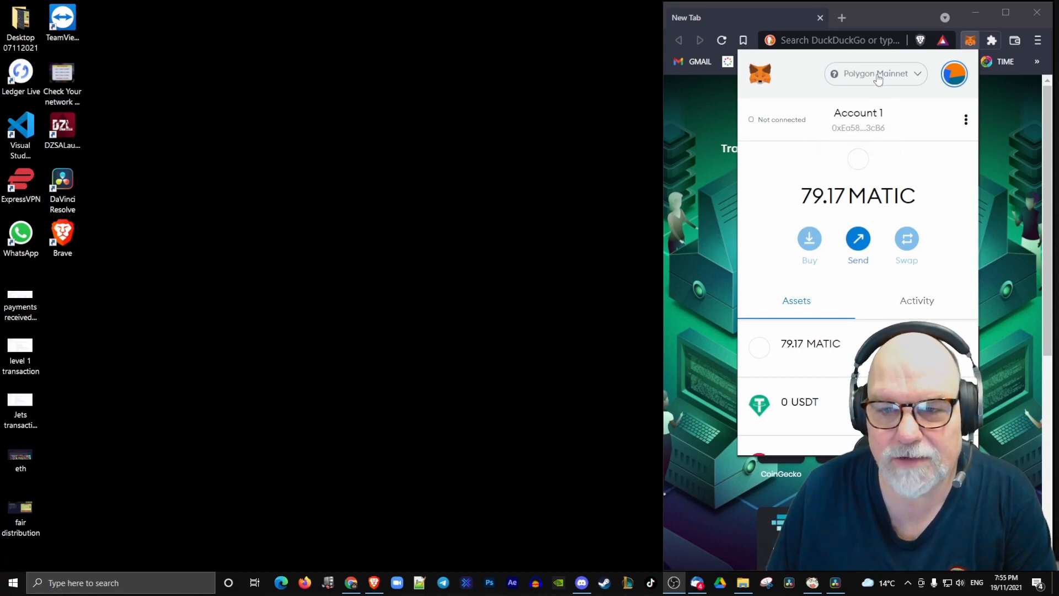
Step: Reload the MetaMask balance by switching to Ethereum Mainnet and back to Polygon Mainnet
{"action": "left_click", "coordinate": [875, 73]}
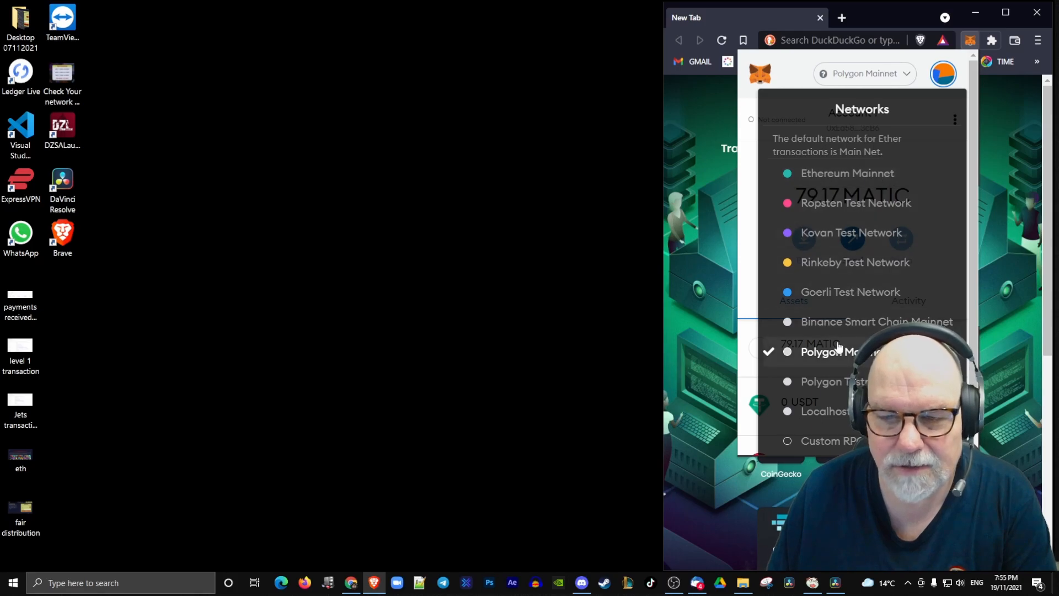
{"action": "left_click", "coordinate": [846, 173]}
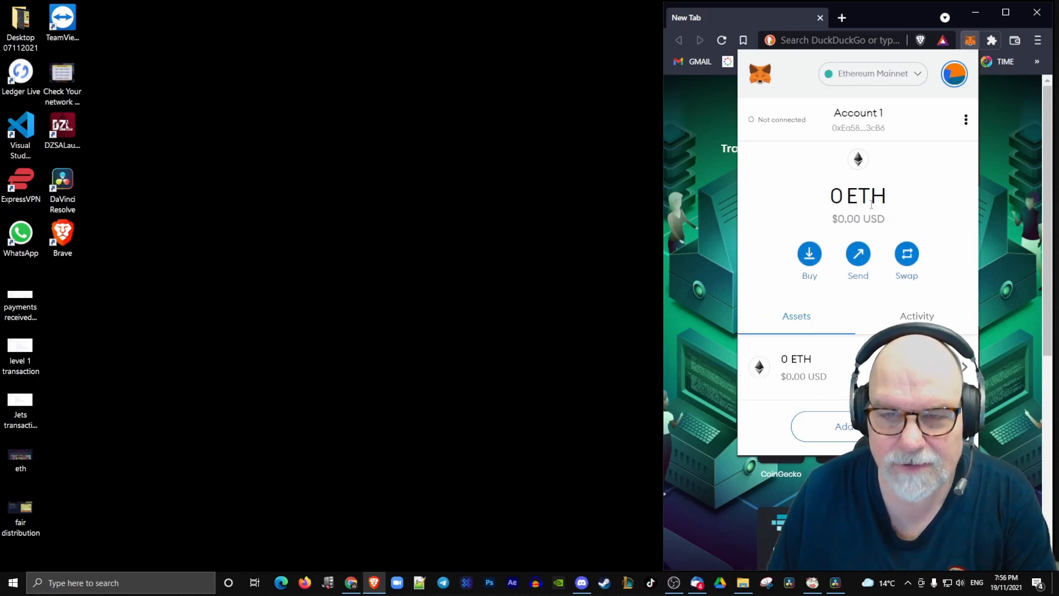
{"action": "left_click", "coordinate": [872, 73]}
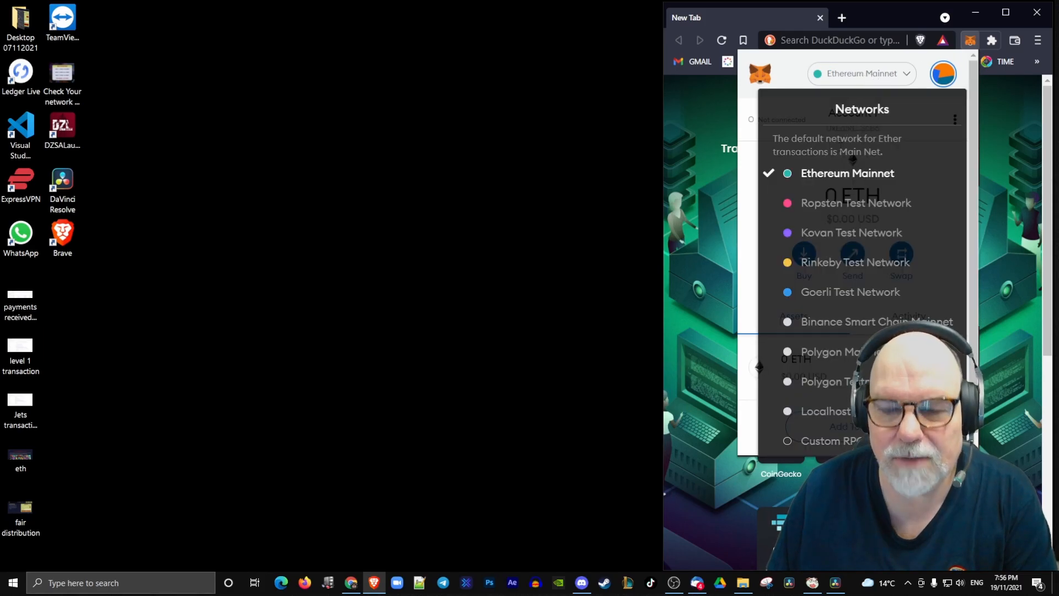
{"action": "left_click", "coordinate": [835, 351]}
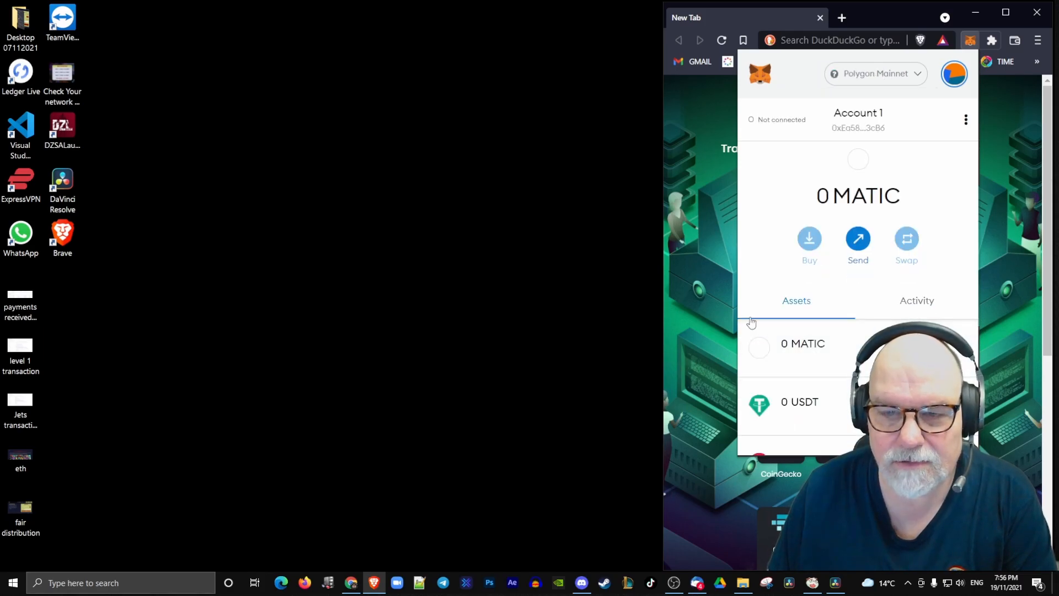